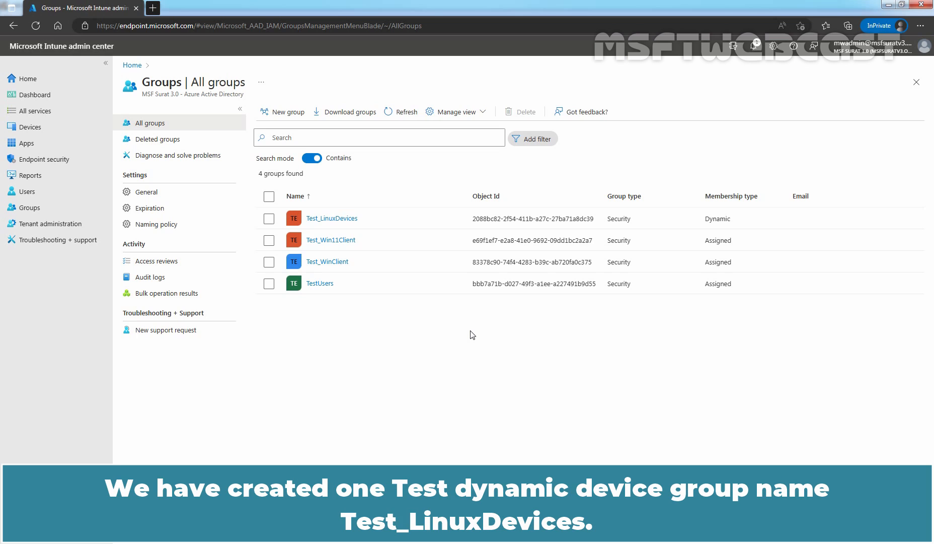
pyautogui.moveTo(359, 224)
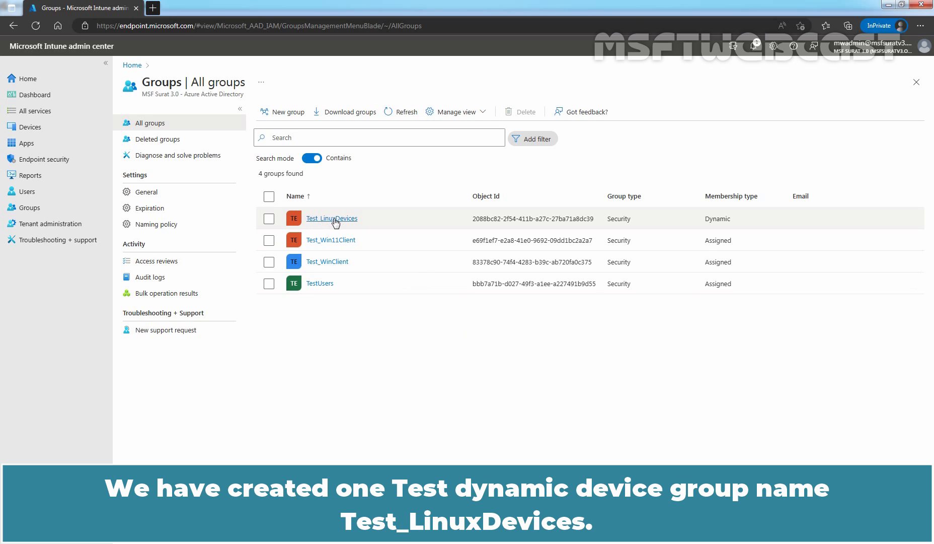
# Show the Test_LinuxDevices group's members, confirming lab-ubuntu is listed.
pyautogui.click(269, 218)
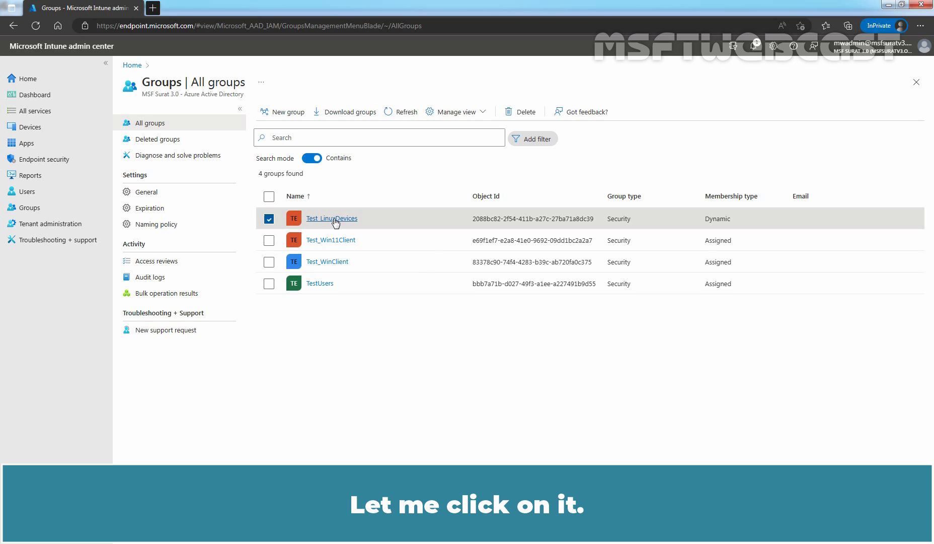
pyautogui.click(331, 218)
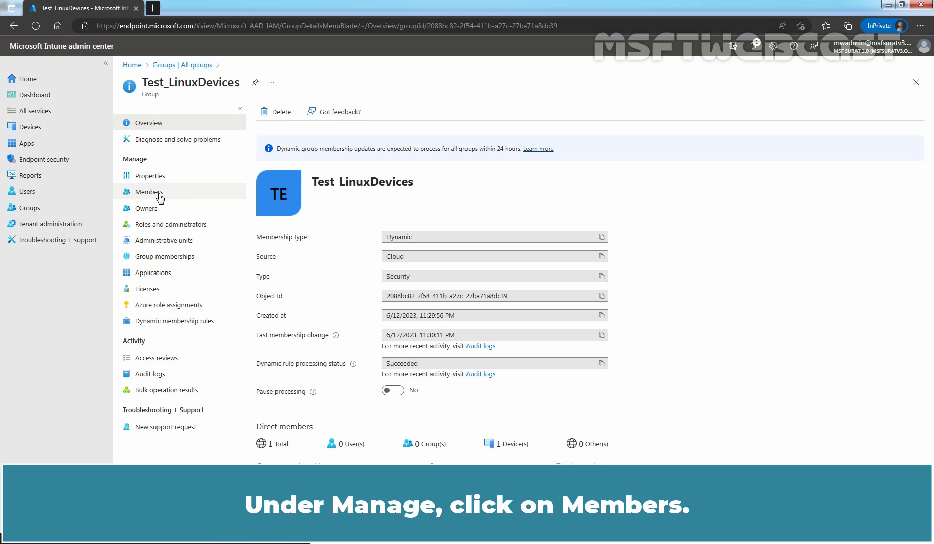
pyautogui.click(149, 192)
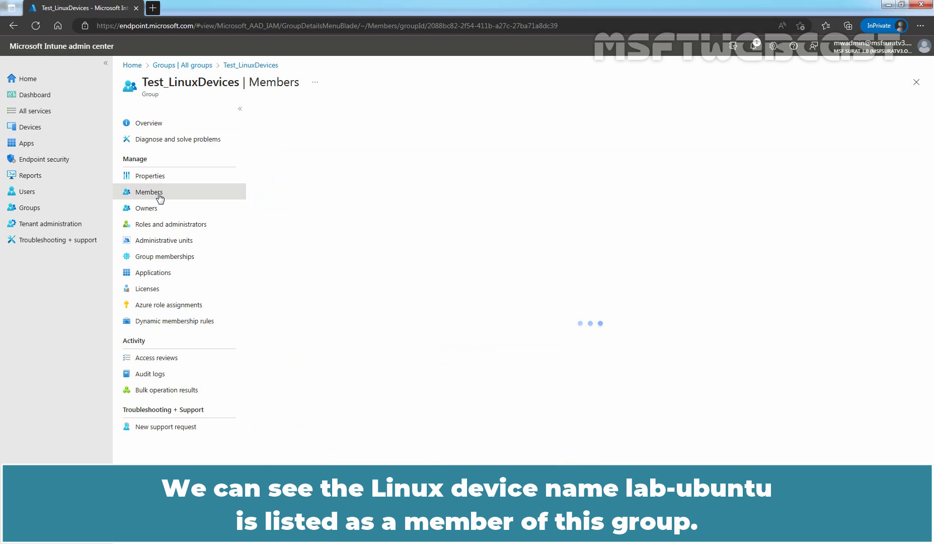
pyautogui.click(149, 191)
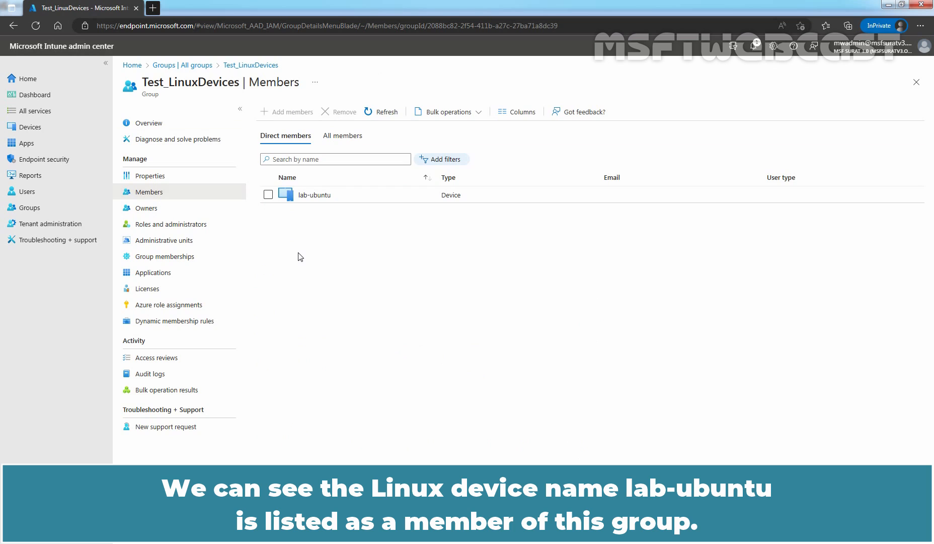
pyautogui.moveTo(316, 210)
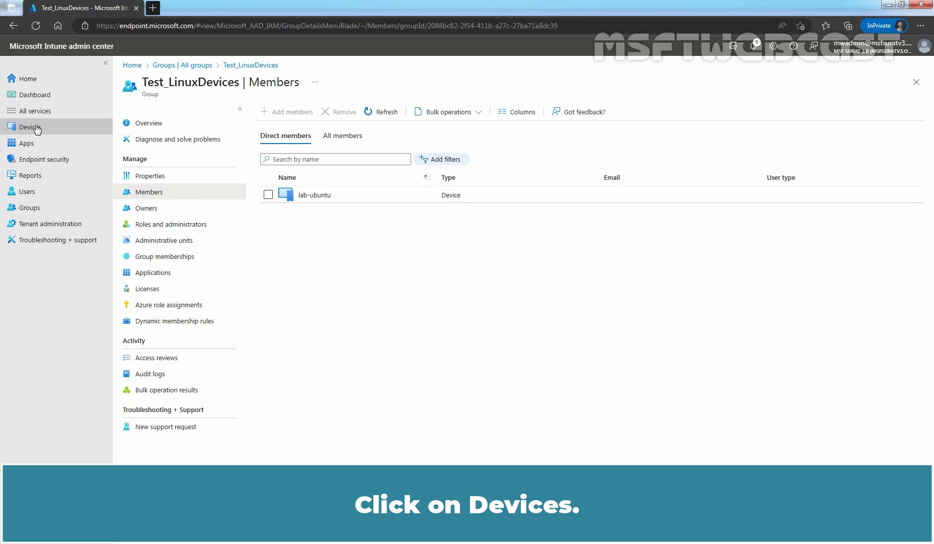
# Start a new Linux compliance policy from Devices > Linux > Compliance policies.
pyautogui.click(29, 127)
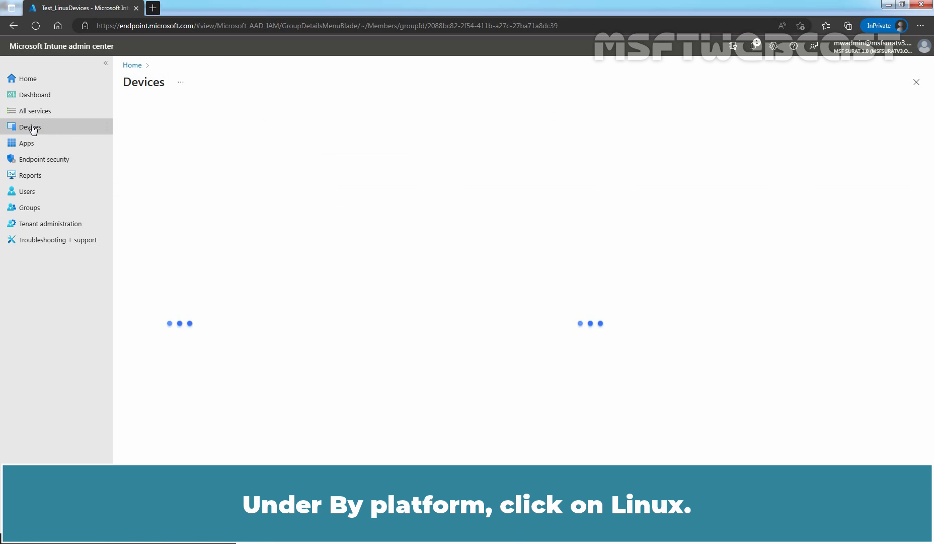
pyautogui.click(30, 127)
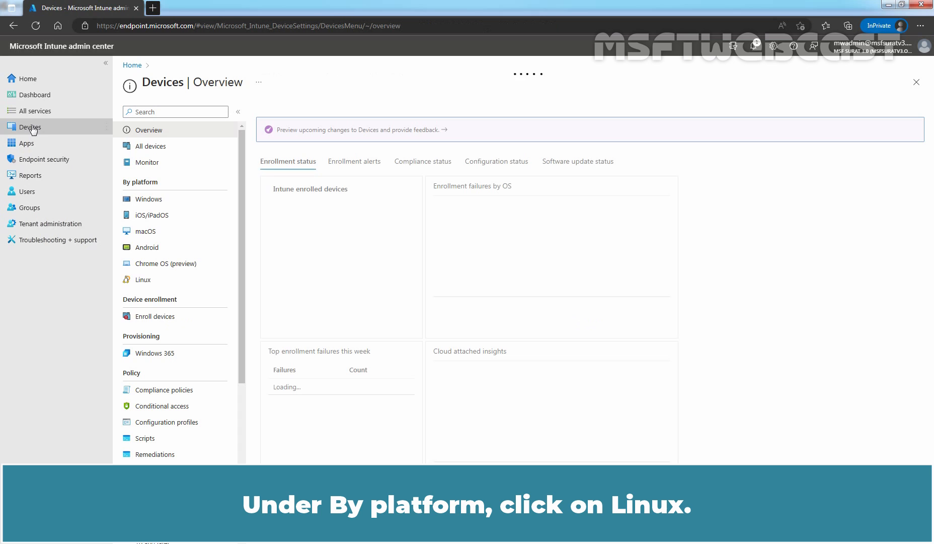
pyautogui.click(144, 279)
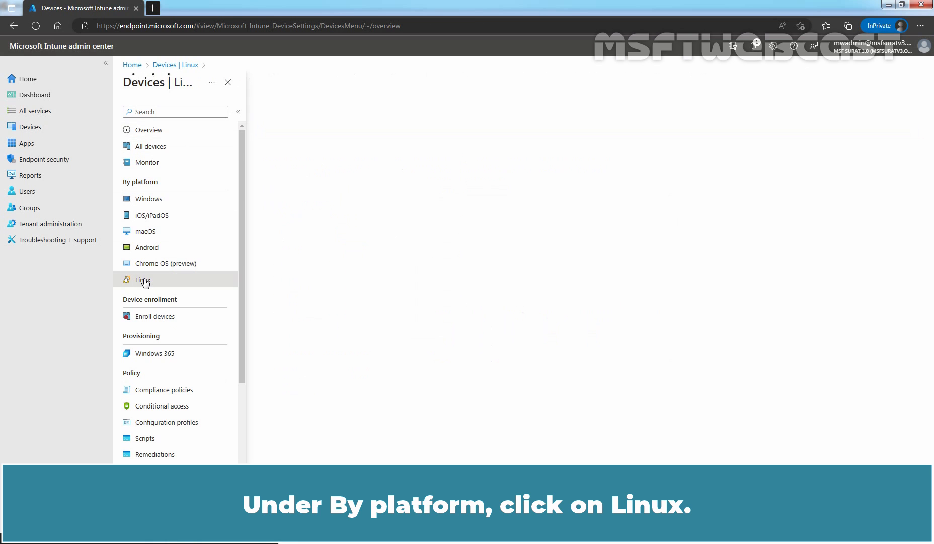
pyautogui.click(143, 279)
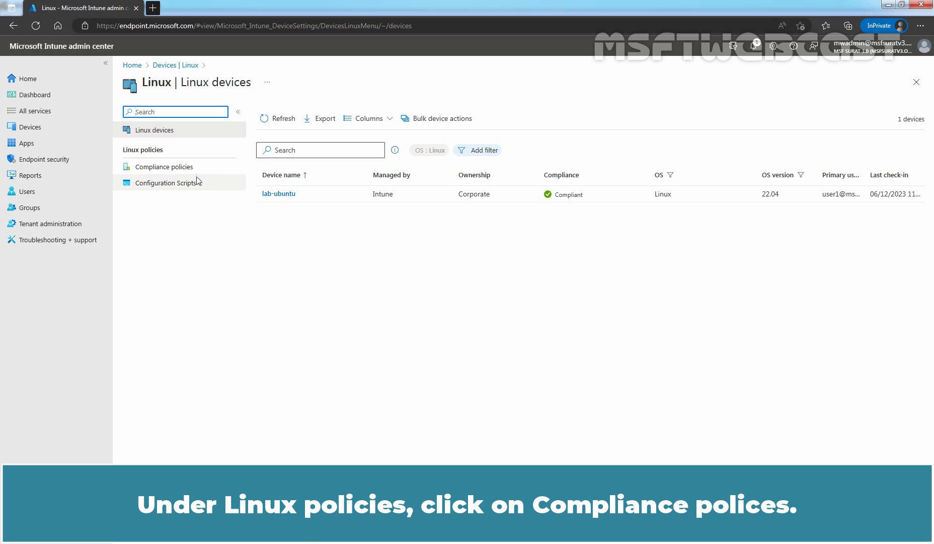
pyautogui.click(164, 166)
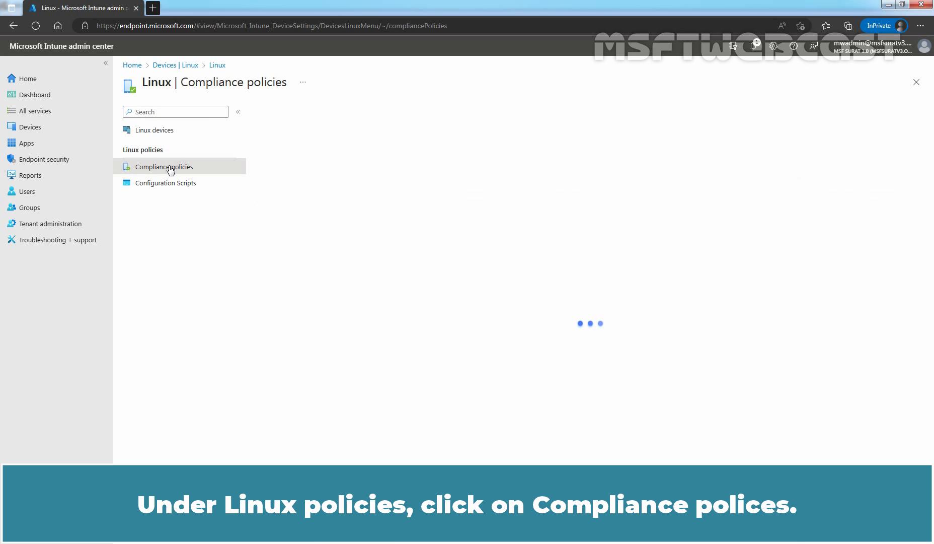
pyautogui.click(164, 166)
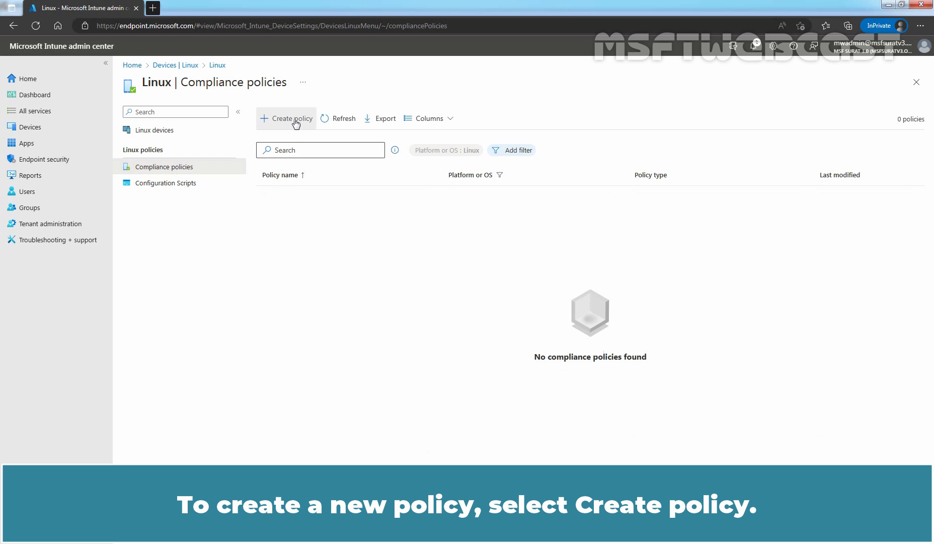
pyautogui.click(291, 117)
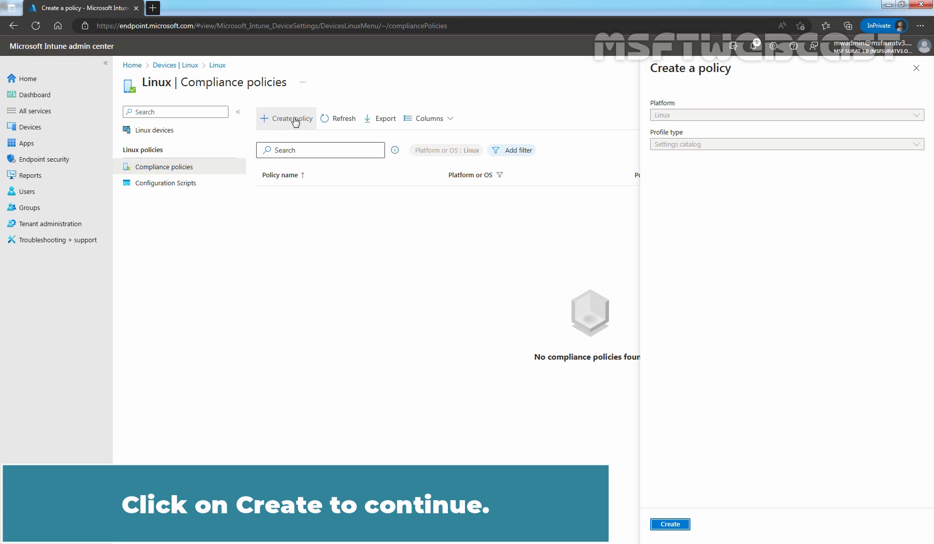
# Name the policy 'Test - Compliance Policy for Ubuntu Devices' and add an encryption/password description.
pyautogui.click(669, 523)
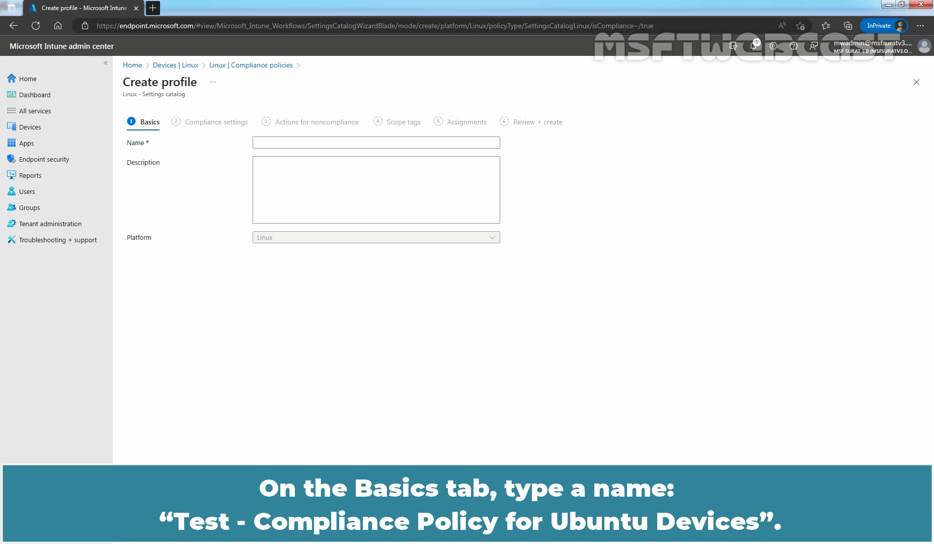
pyautogui.write('Test - Compliance Policy for Ubuntu Devices')
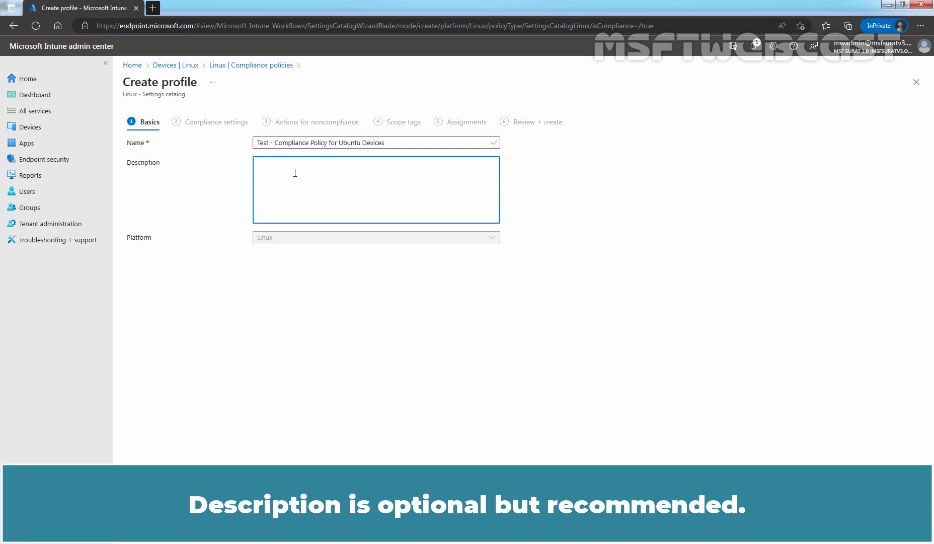
pyautogui.write('This device compliance policy will check for device encryption and password options on targeted Linux devices.')
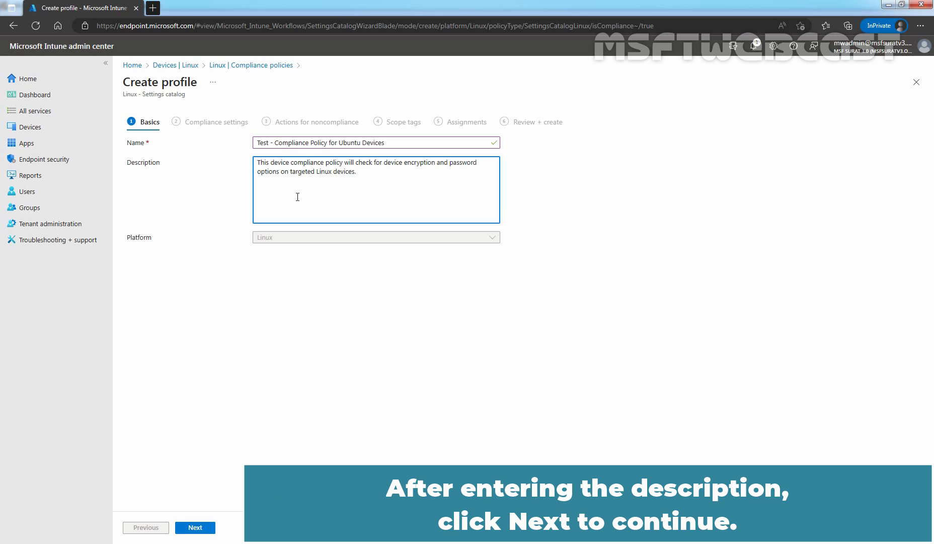
# Advance to Compliance settings and open the Settings picker listing Linux categories.
pyautogui.click(195, 527)
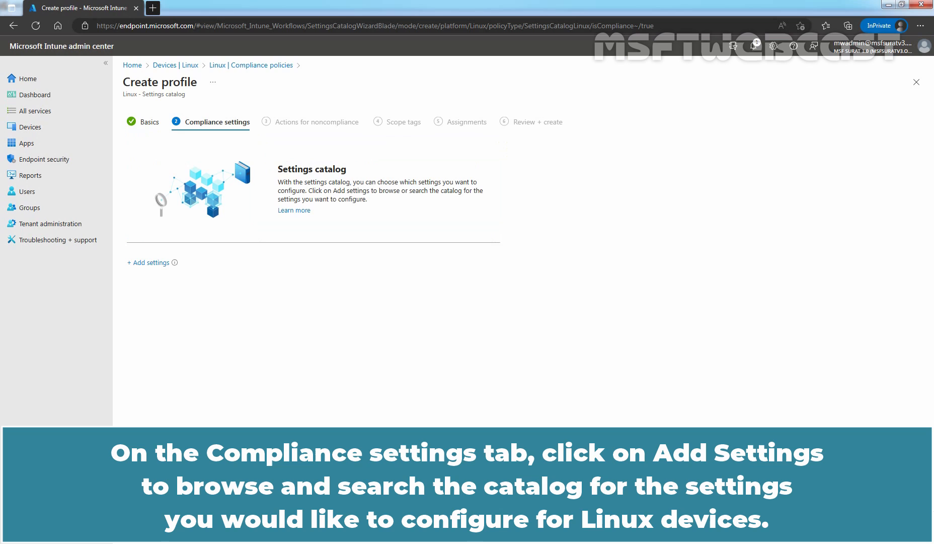
pyautogui.moveTo(153, 269)
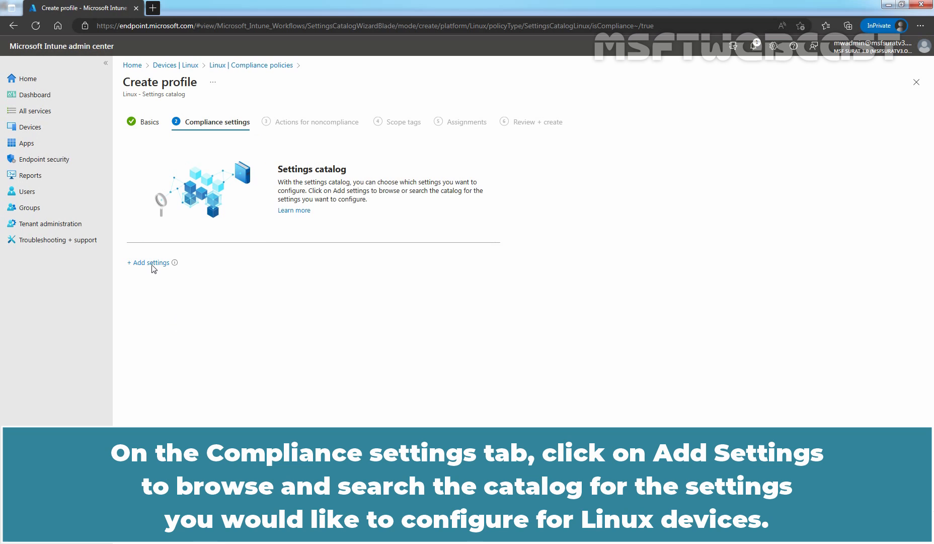
pyautogui.click(149, 262)
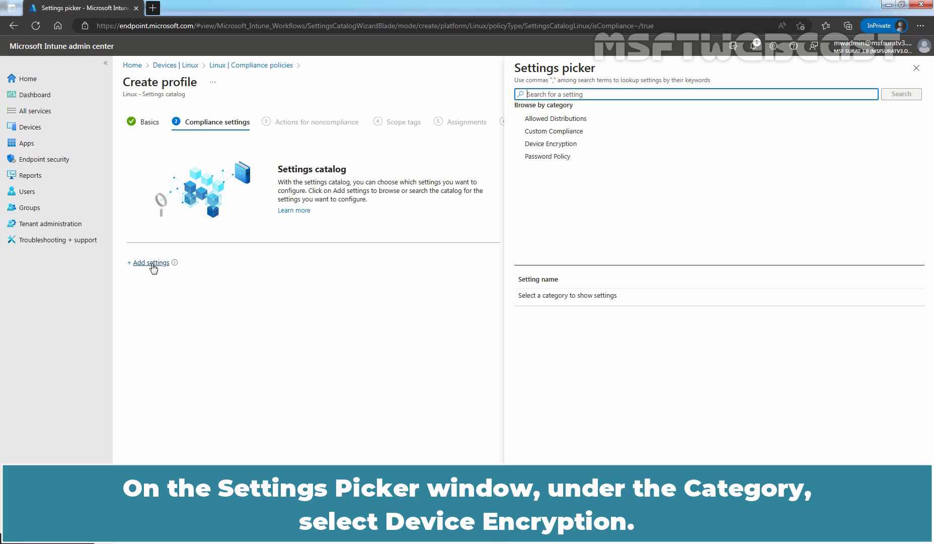
pyautogui.moveTo(498, 176)
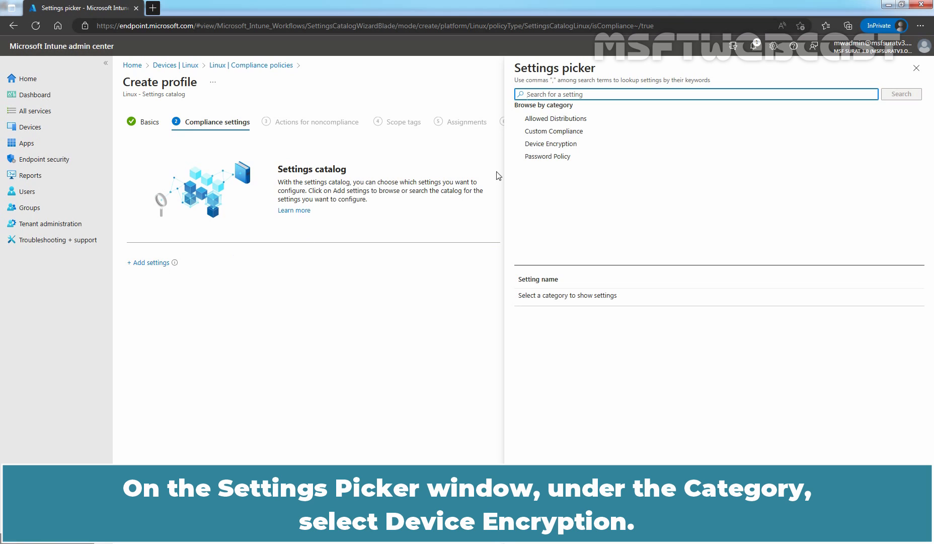
# Add Require Device Encryption from the Device Encryption category to the profile.
pyautogui.click(551, 144)
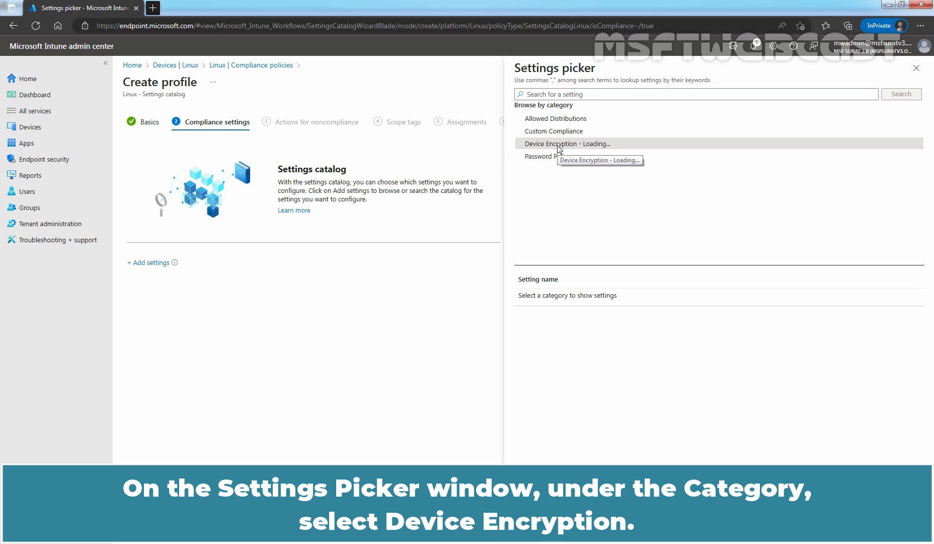
pyautogui.click(551, 143)
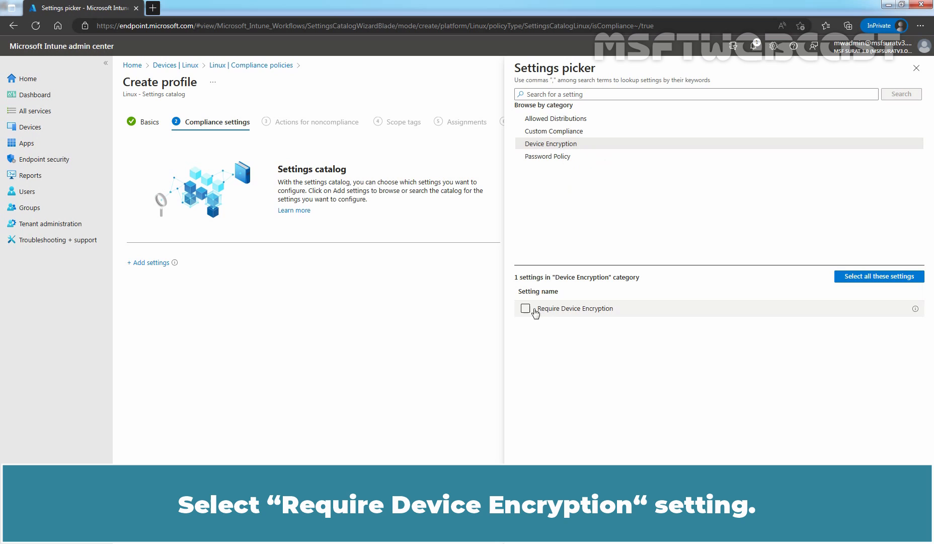
pyautogui.click(525, 308)
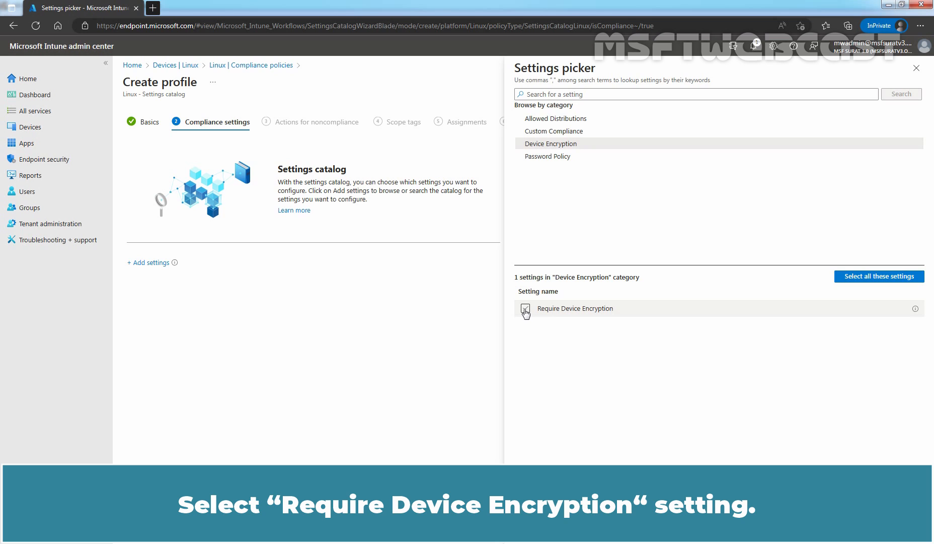
pyautogui.click(525, 309)
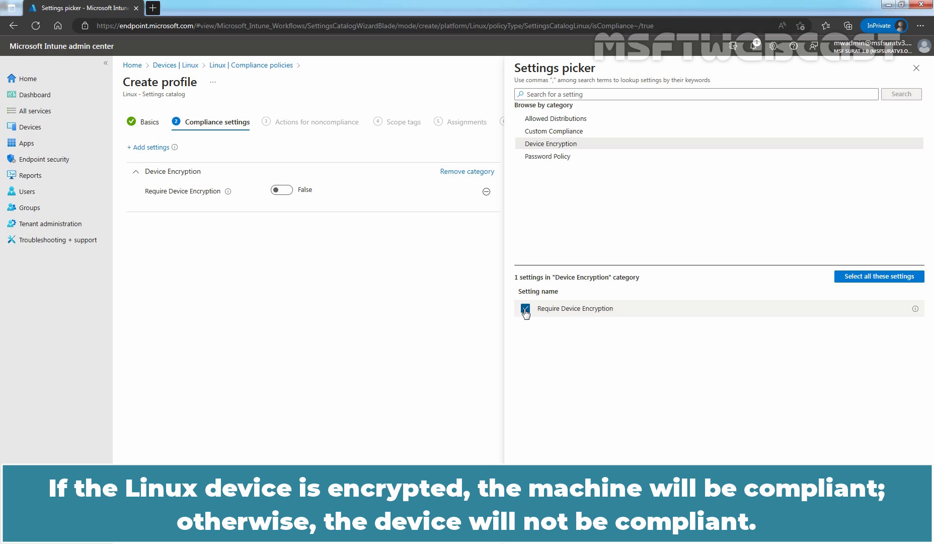
pyautogui.moveTo(546, 156)
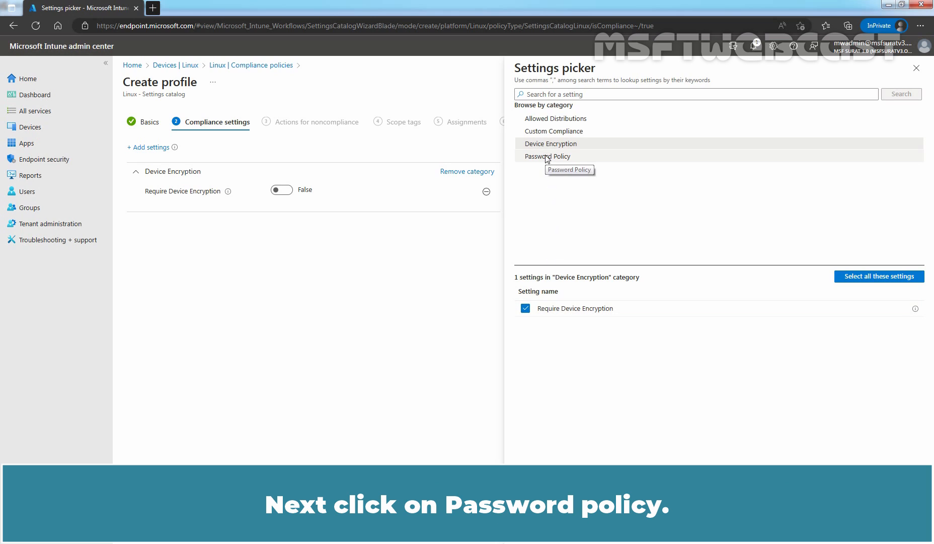
# Add all five Password Policy minimums, browse the remaining categories, and close the picker.
pyautogui.click(546, 156)
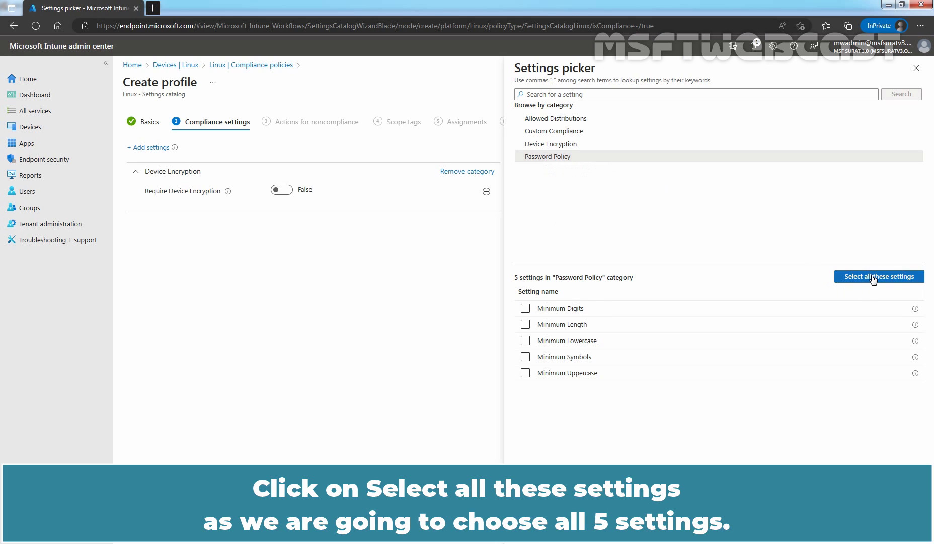
pyautogui.click(878, 276)
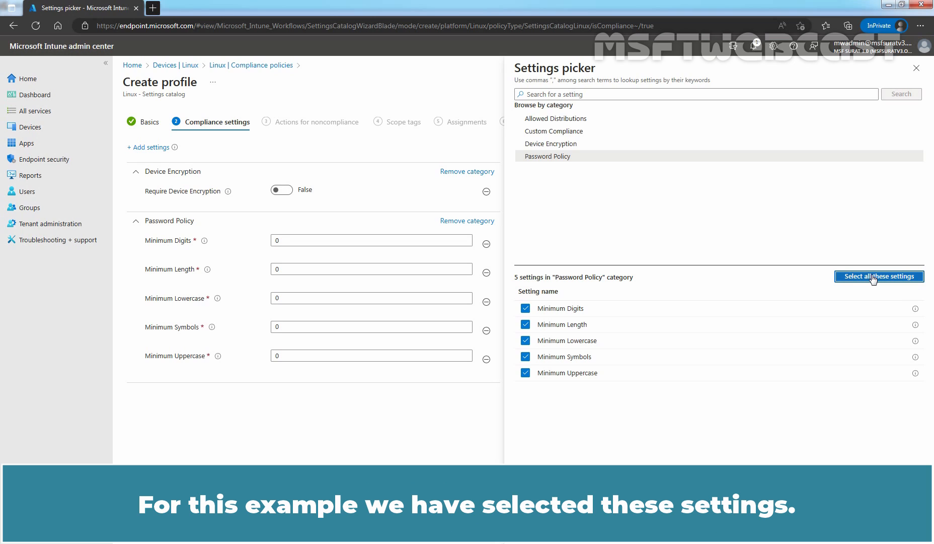
pyautogui.moveTo(635, 226)
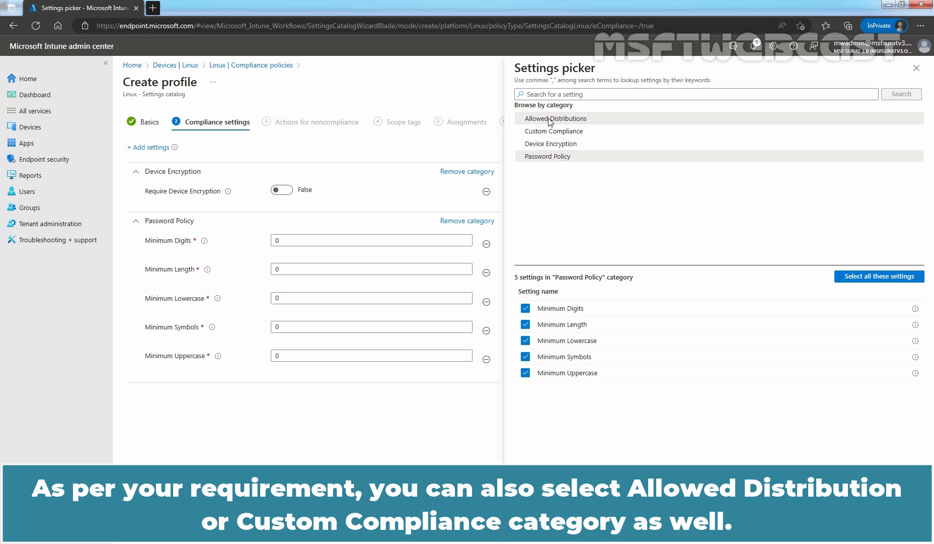
pyautogui.click(555, 118)
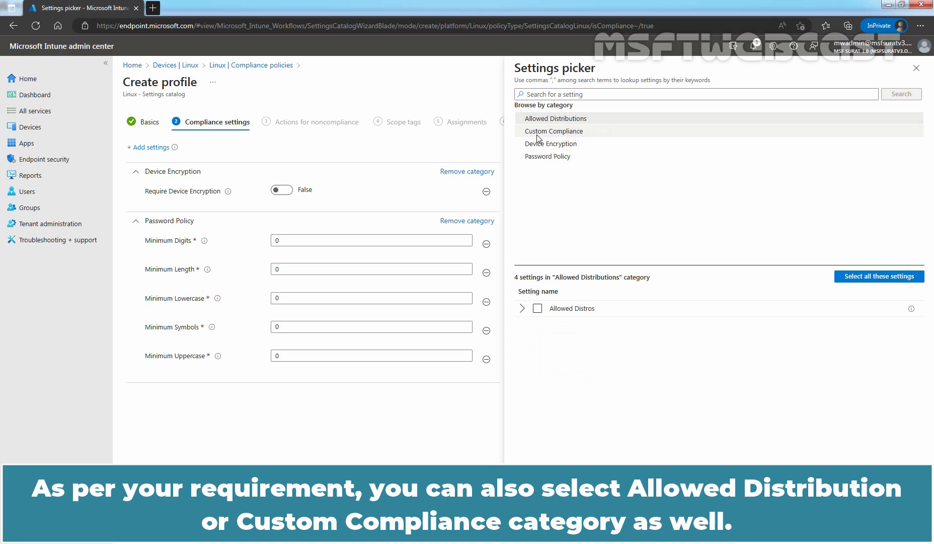
pyautogui.click(552, 131)
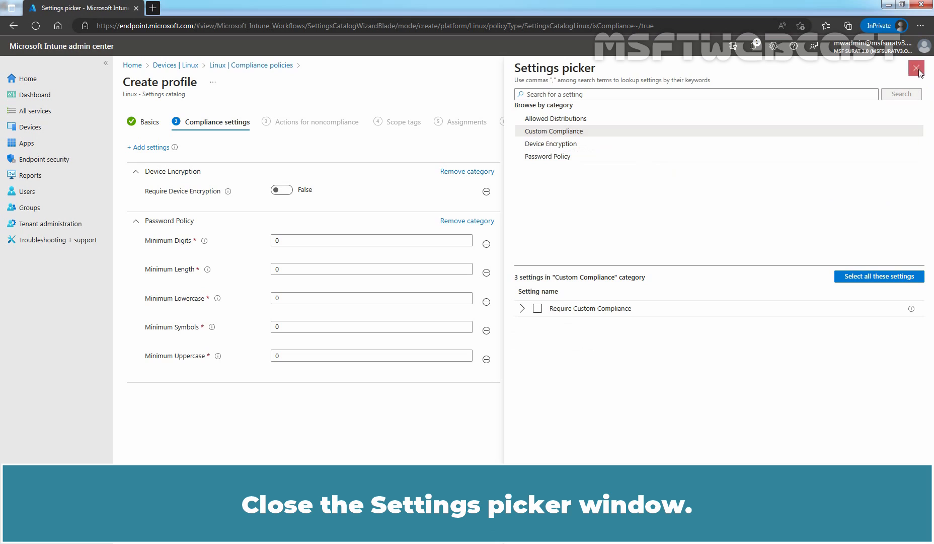
pyautogui.click(916, 69)
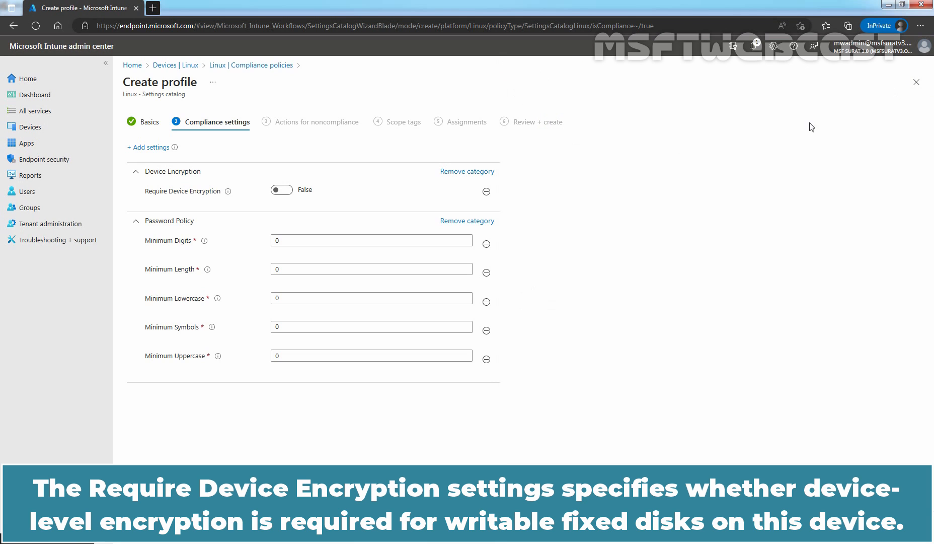
pyautogui.moveTo(176, 201)
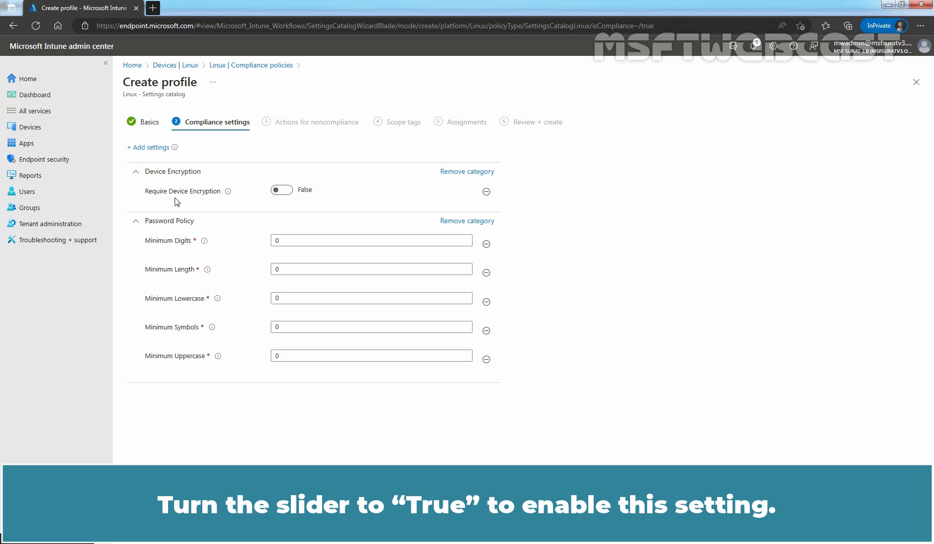
pyautogui.moveTo(282, 190)
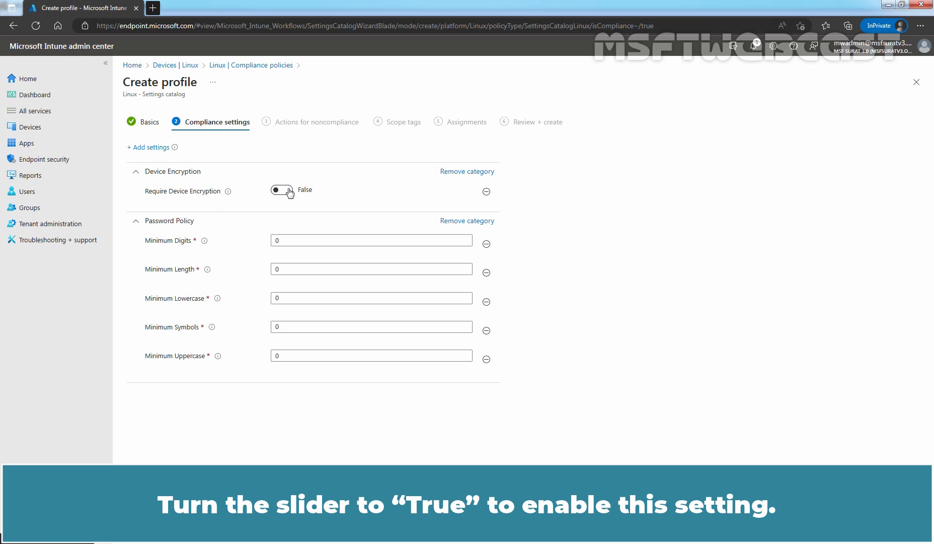
# Require encryption and set password minimums: digits 2, length 10, lowercase 4, symbols 1, uppercase 1.
pyautogui.click(280, 189)
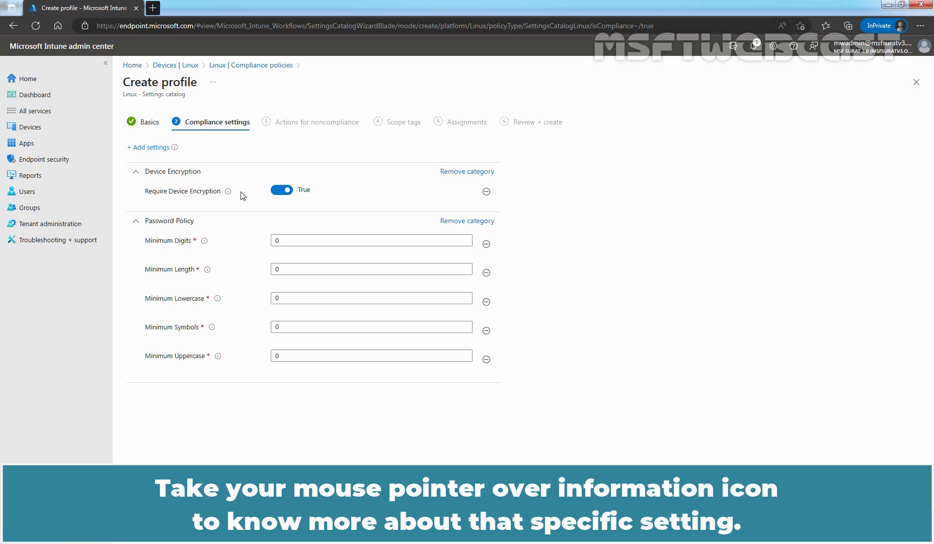
pyautogui.moveTo(228, 191)
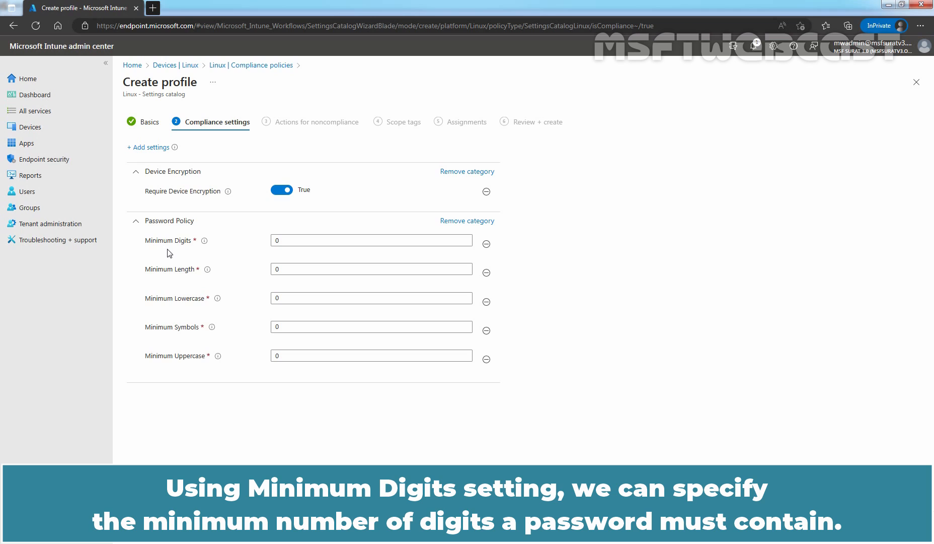
pyautogui.moveTo(195, 256)
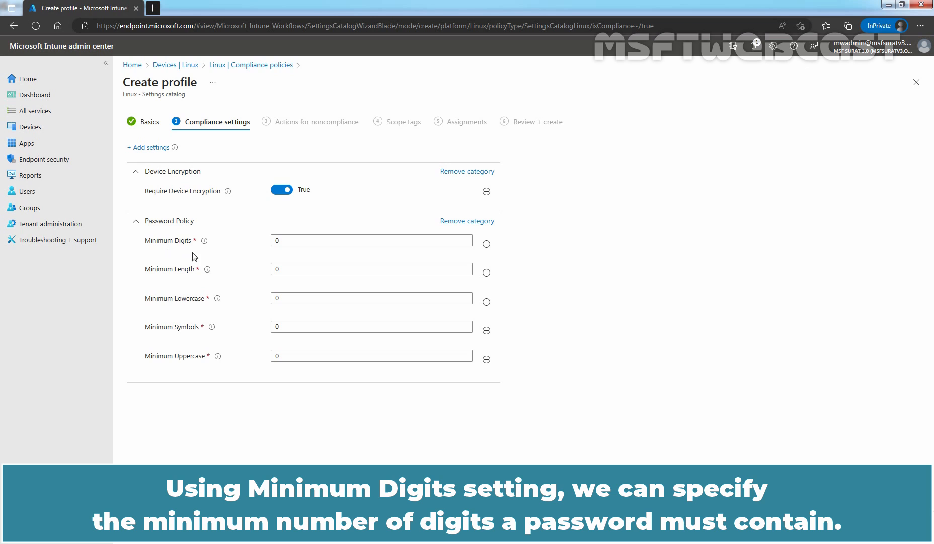
pyautogui.click(371, 239)
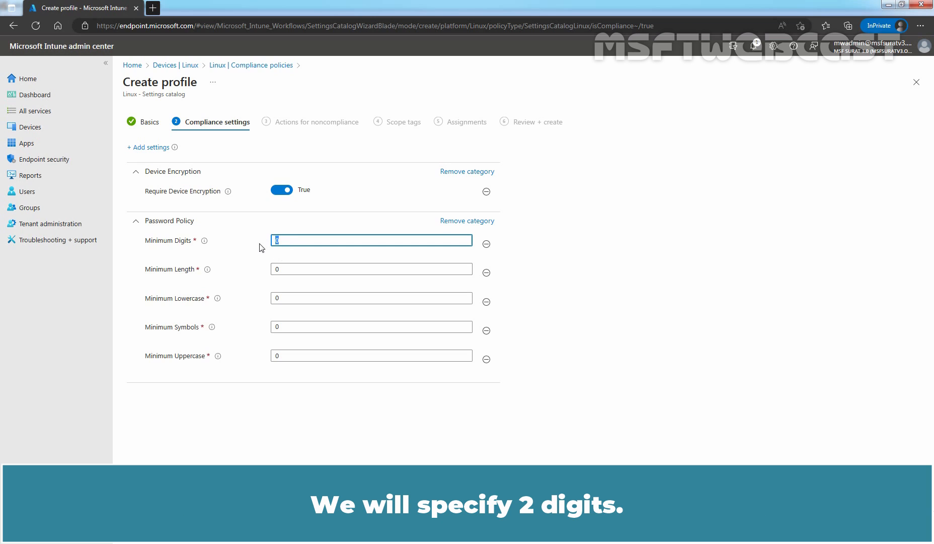
pyautogui.write('2')
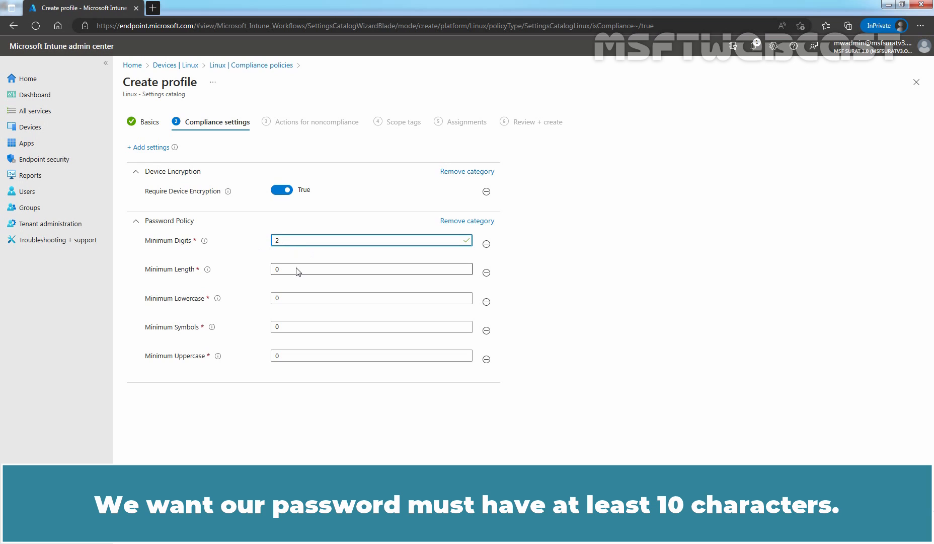
pyautogui.write('10')
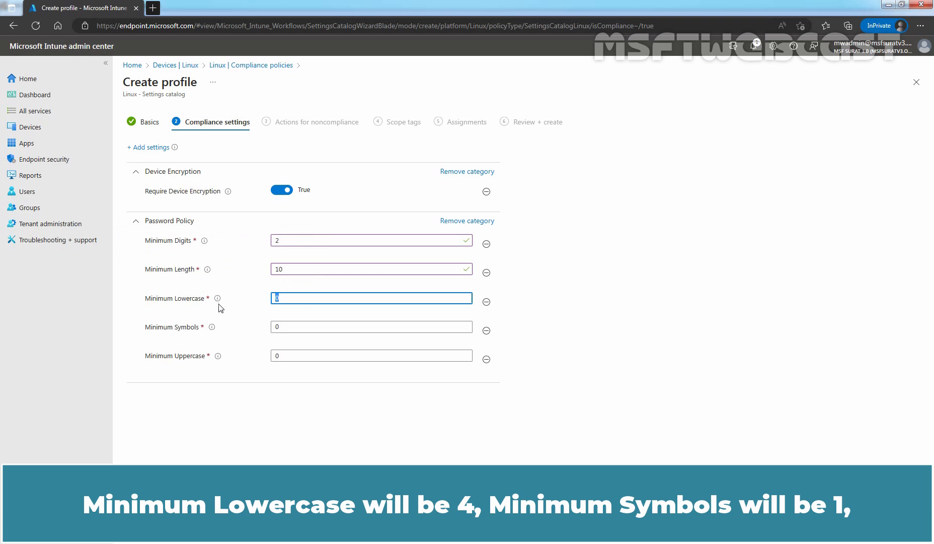
pyautogui.write('4')
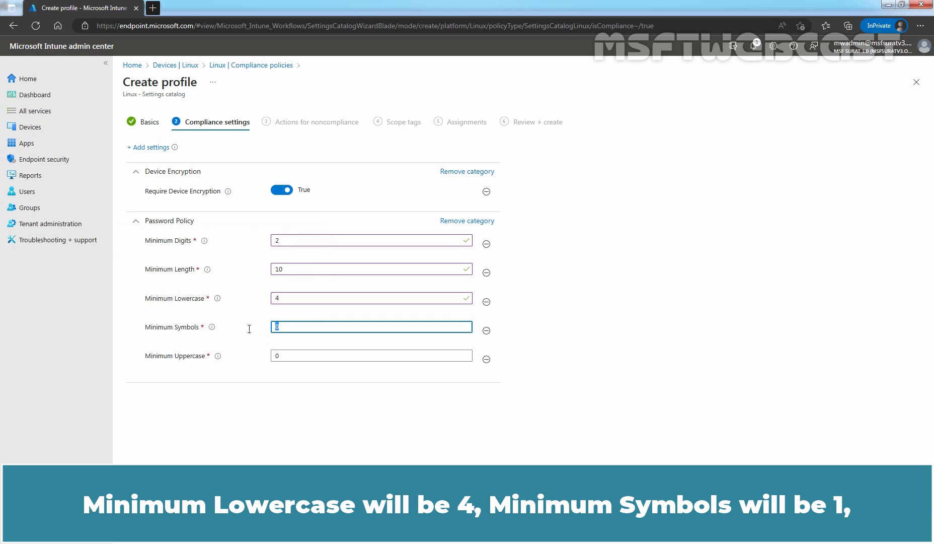
pyautogui.write('1')
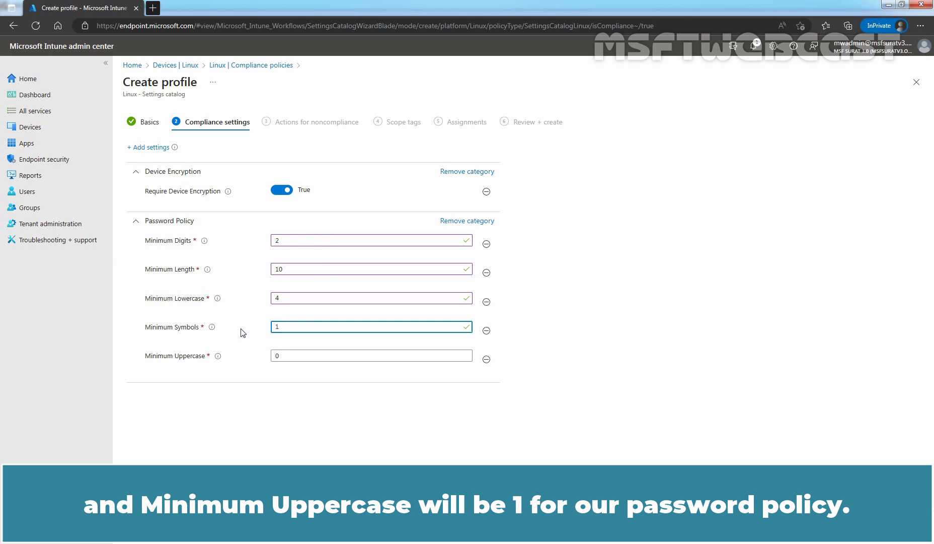
pyautogui.click(370, 355)
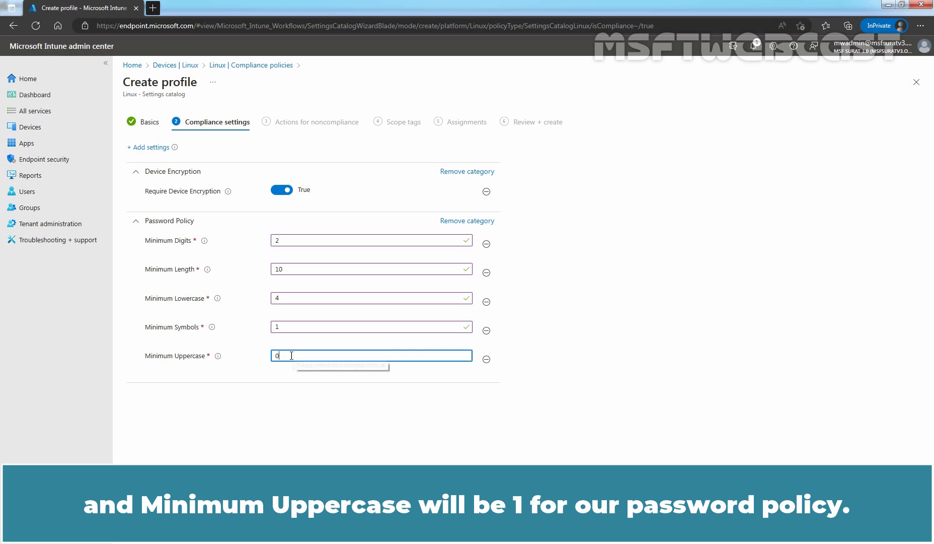
pyautogui.write('1')
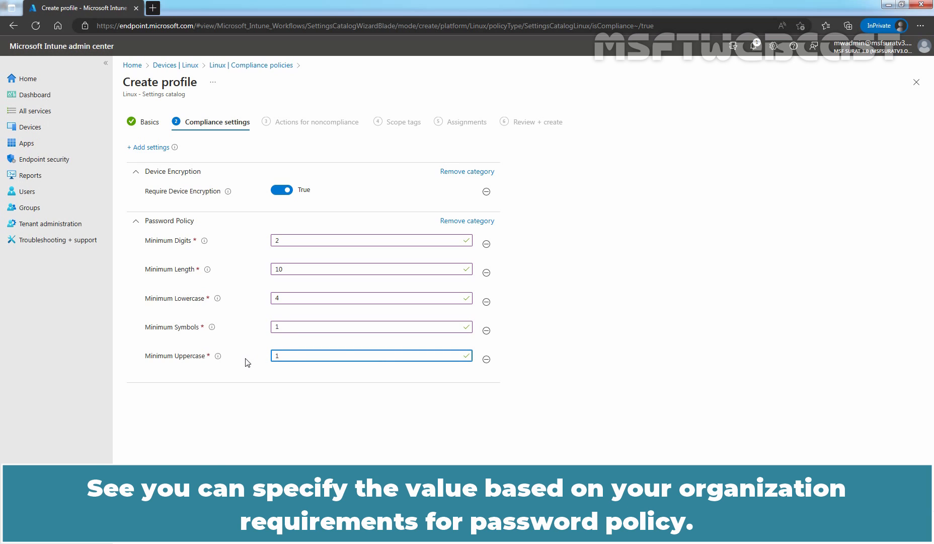
pyautogui.click(369, 355)
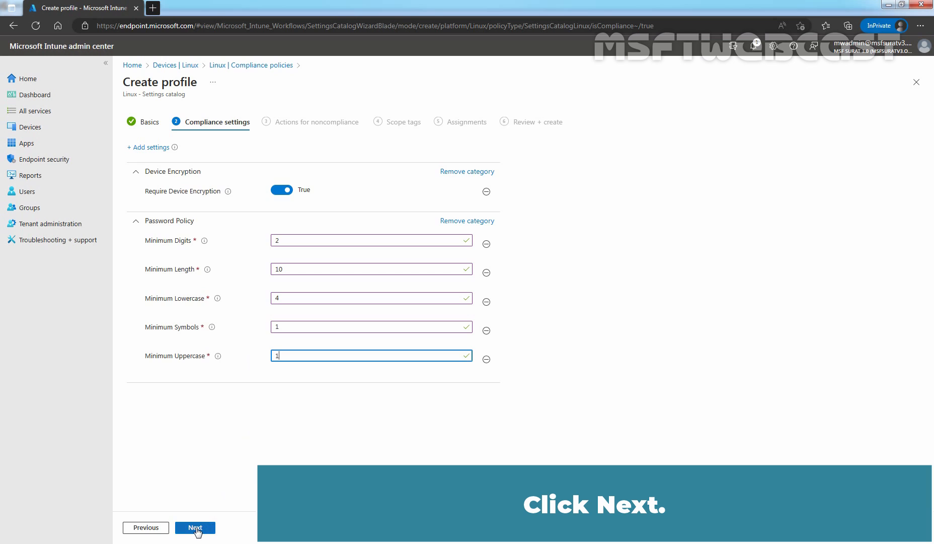
# Keep 'Mark device noncompliant' at Immediately and advance to the Scope tags step.
pyautogui.click(195, 527)
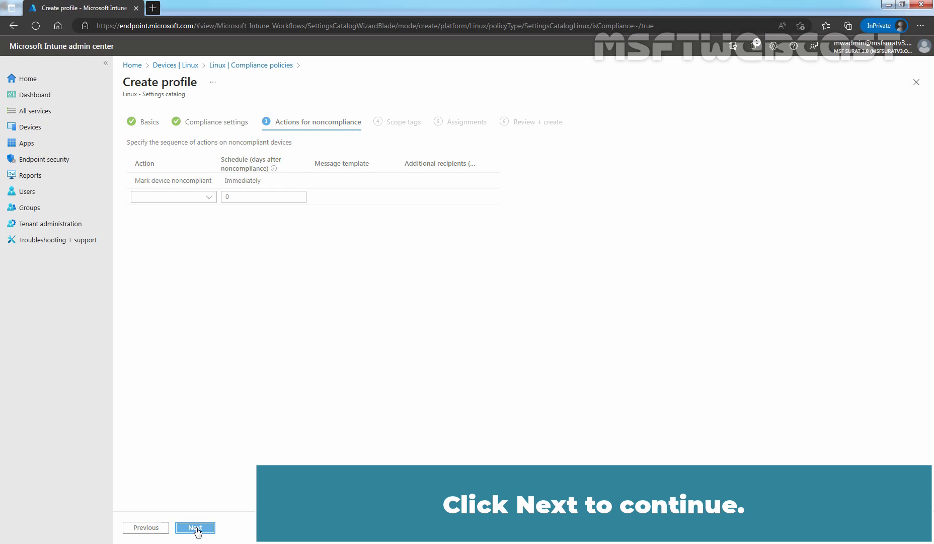
pyautogui.click(195, 527)
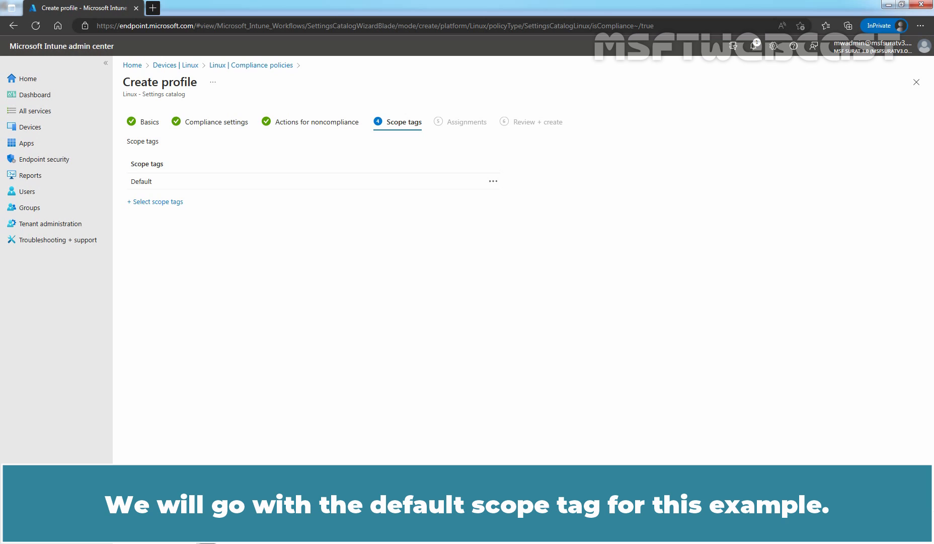
# Skip Scope tags and include the Test_LinuxDevices group (1 device) in Assignments.
pyautogui.click(195, 527)
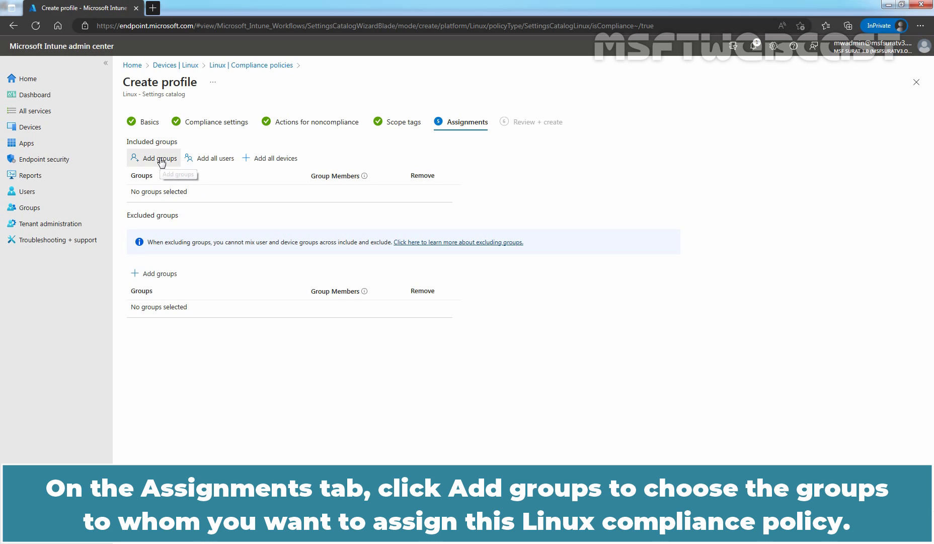
pyautogui.click(153, 158)
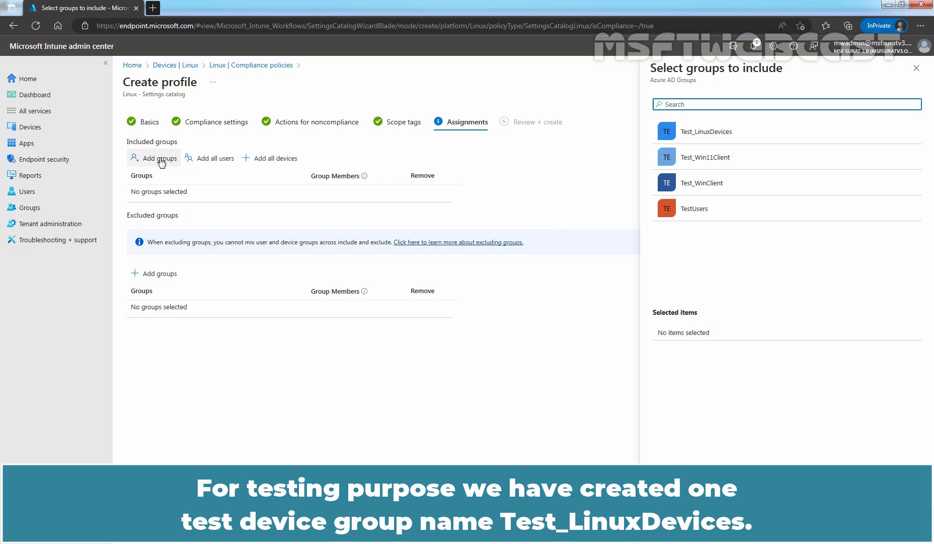
pyautogui.moveTo(691, 104)
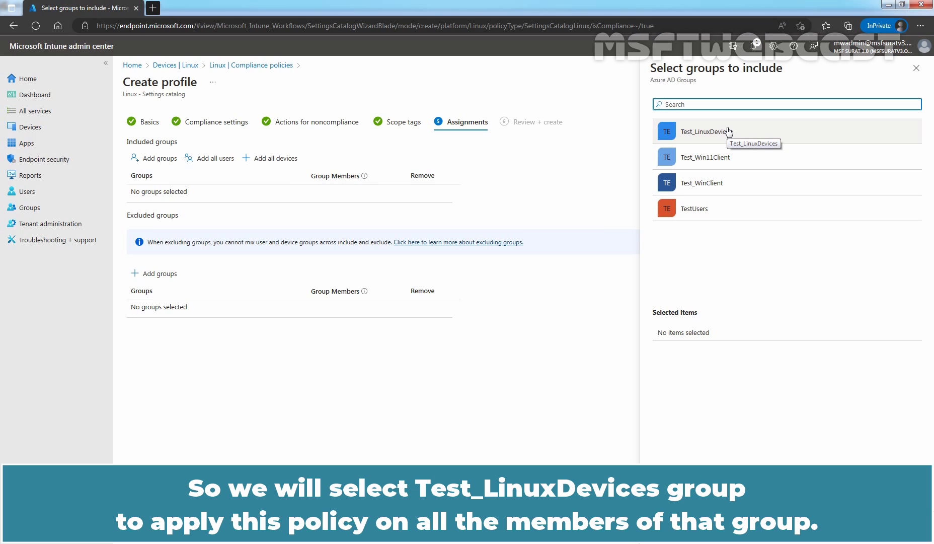
pyautogui.click(706, 131)
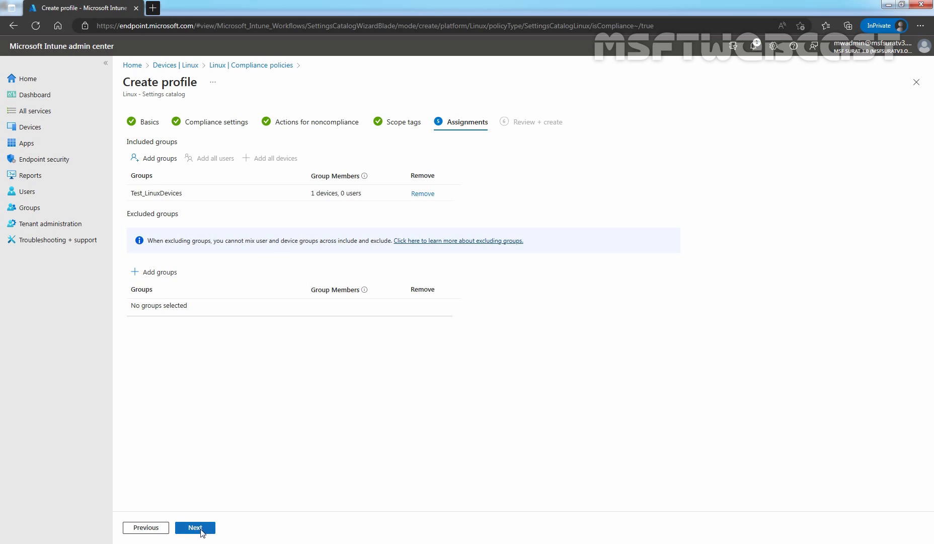
# Review and create 'Test - Compliance Policy for Ubuntu Devices', then close the notification pane.
pyautogui.click(195, 527)
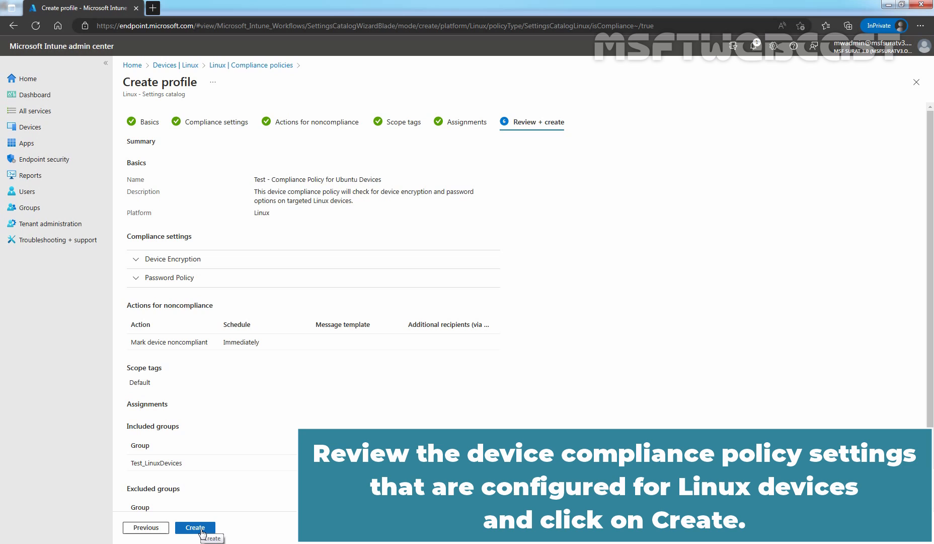
pyautogui.click(194, 527)
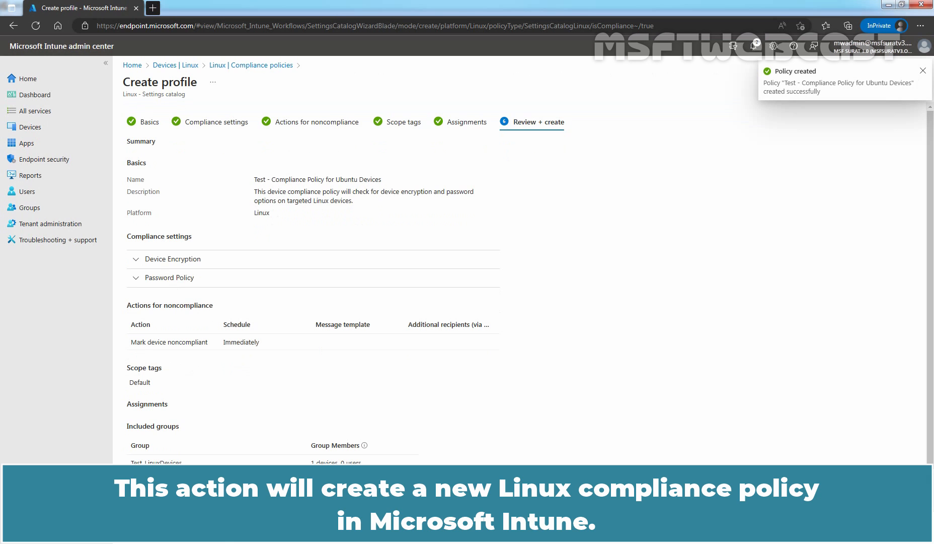
pyautogui.click(532, 122)
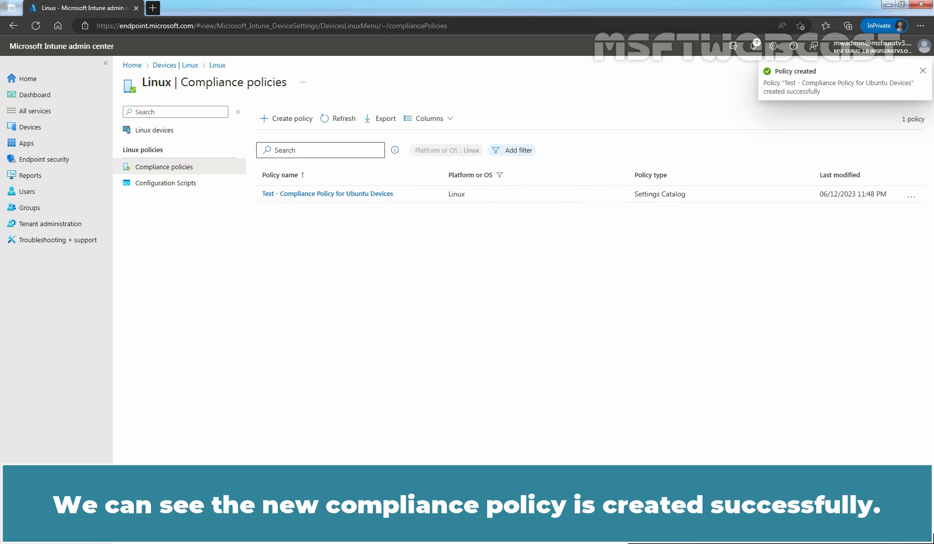
pyautogui.click(923, 70)
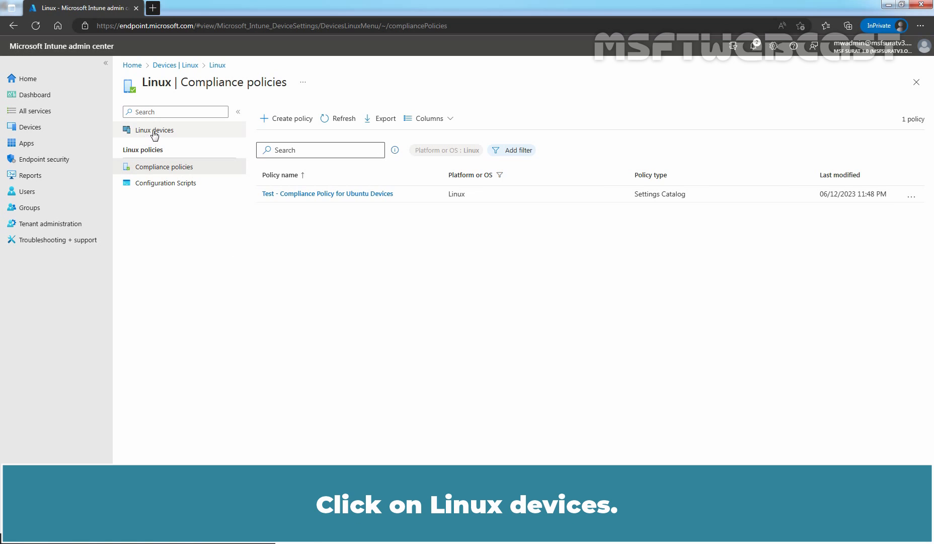
# Open the Linux devices list from the Linux blade menu.
pyautogui.click(155, 130)
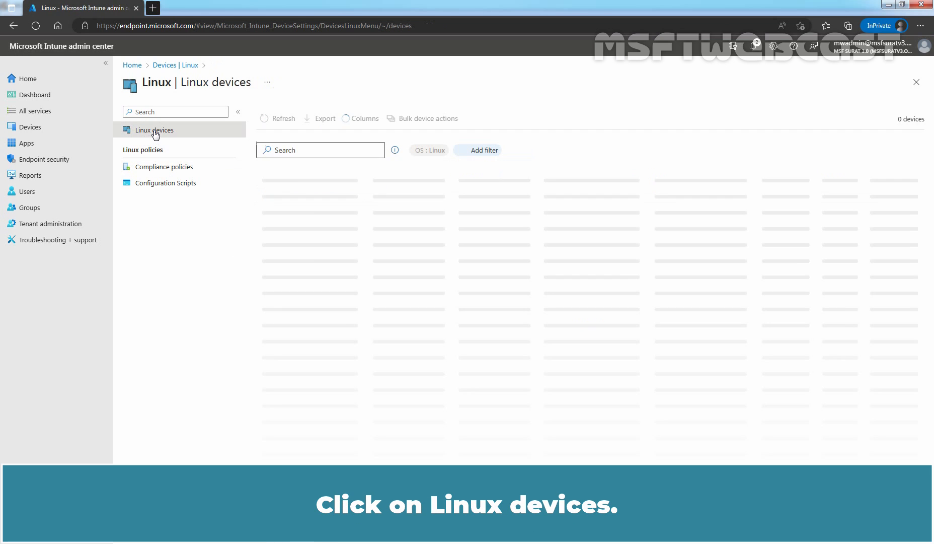
pyautogui.click(155, 130)
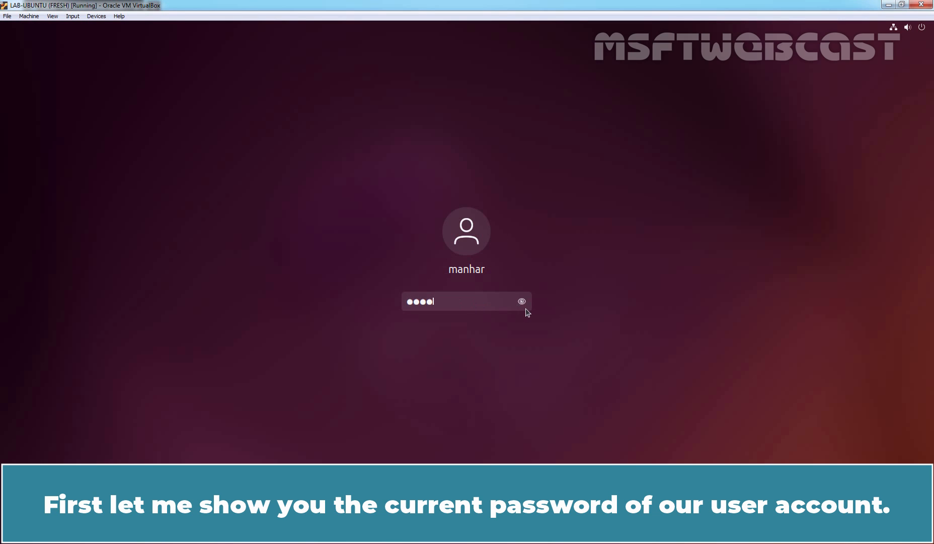
# Reveal the entered password in plain text on the Ubuntu lock screen.
pyautogui.click(521, 301)
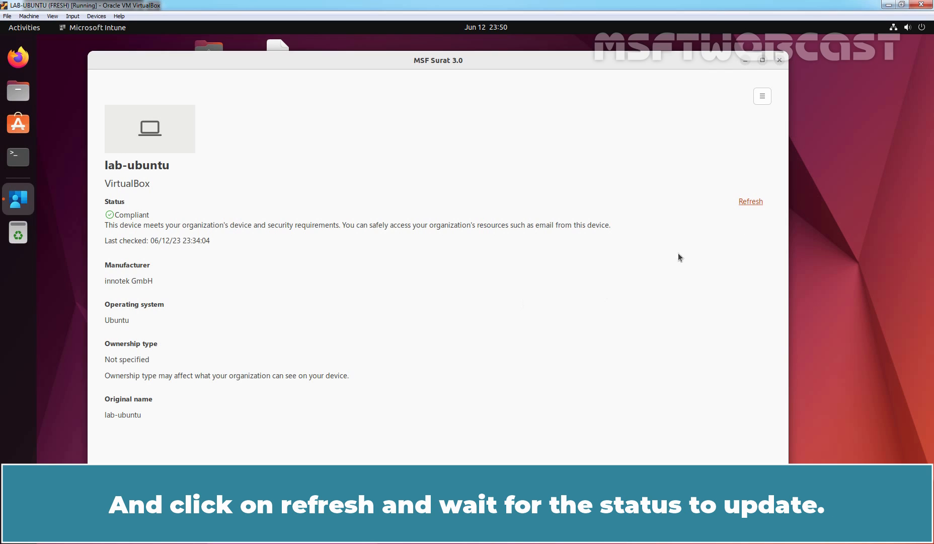
# Refresh lab-ubuntu's Not compliant status in the Intune app and view its issues.
pyautogui.click(750, 201)
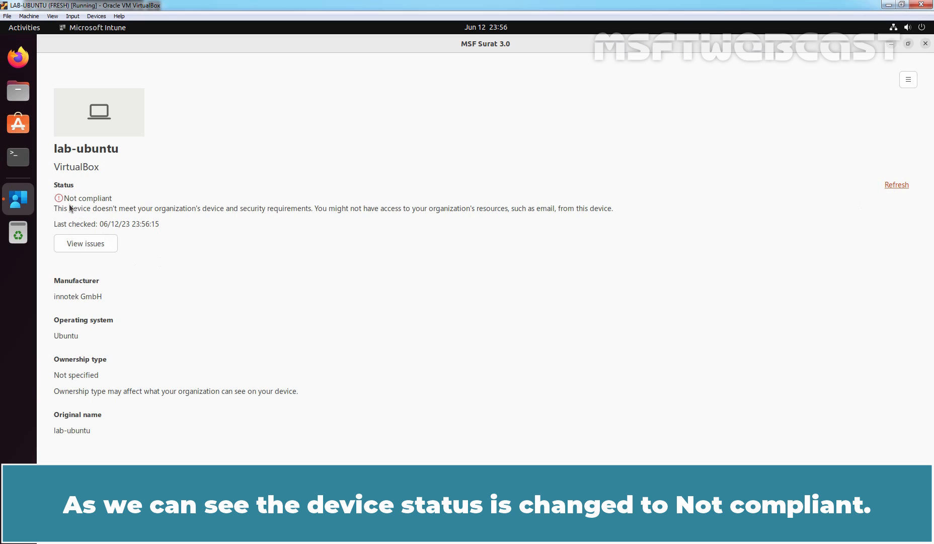
pyautogui.moveTo(93, 206)
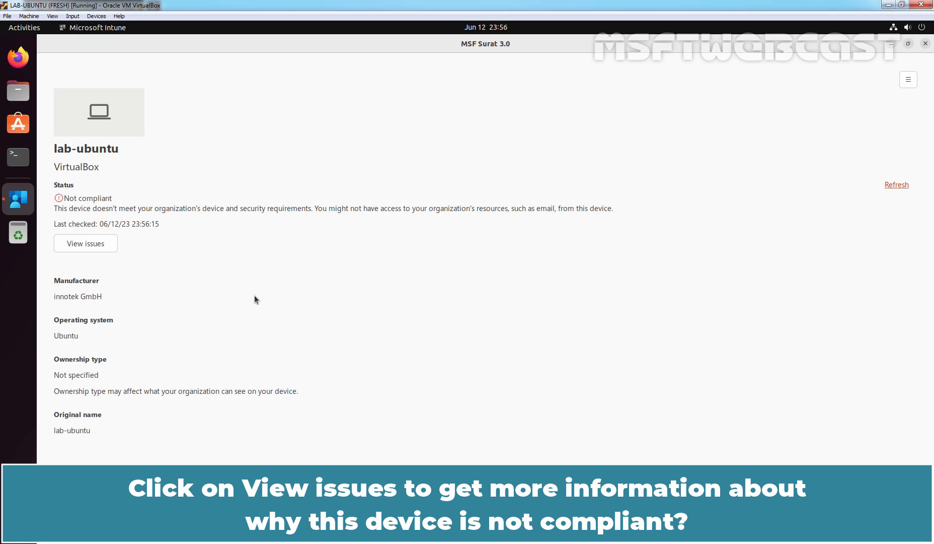
pyautogui.click(85, 243)
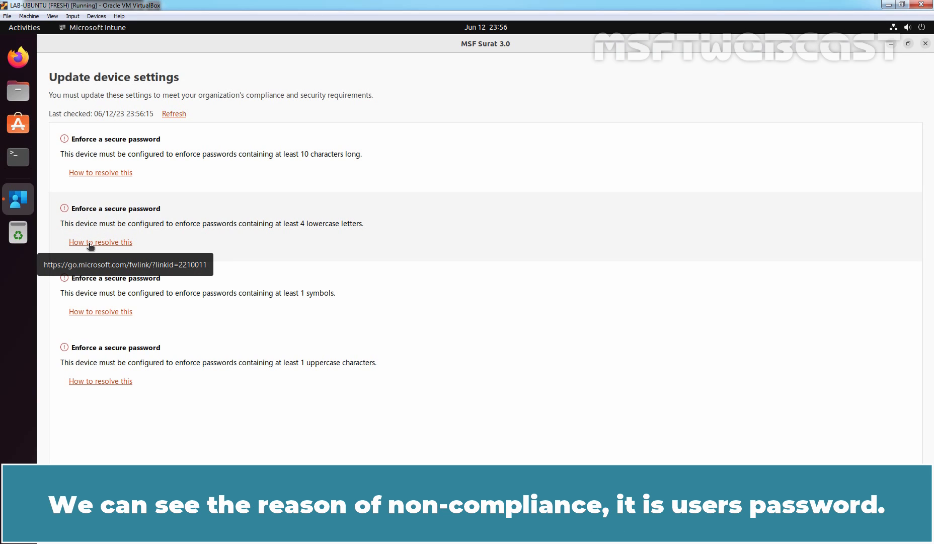
pyautogui.moveTo(85, 148)
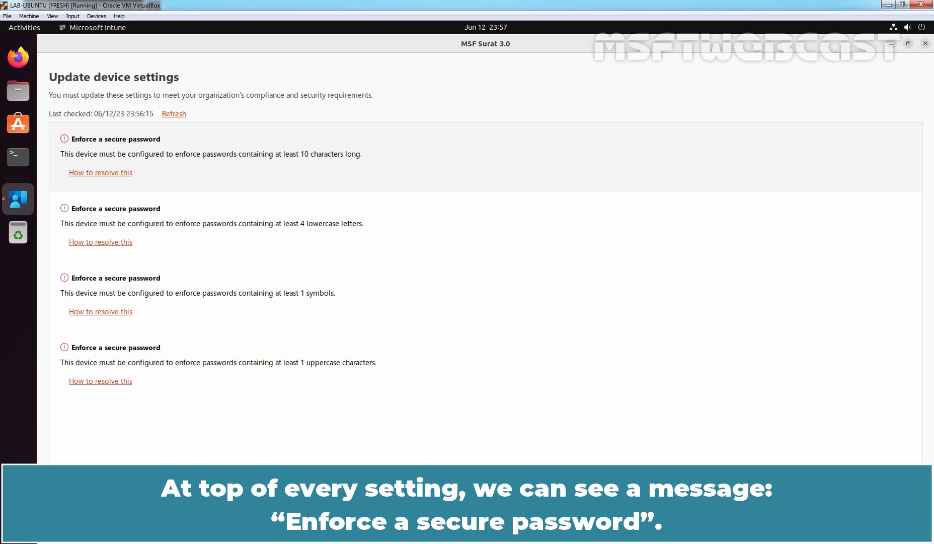
pyautogui.moveTo(135, 181)
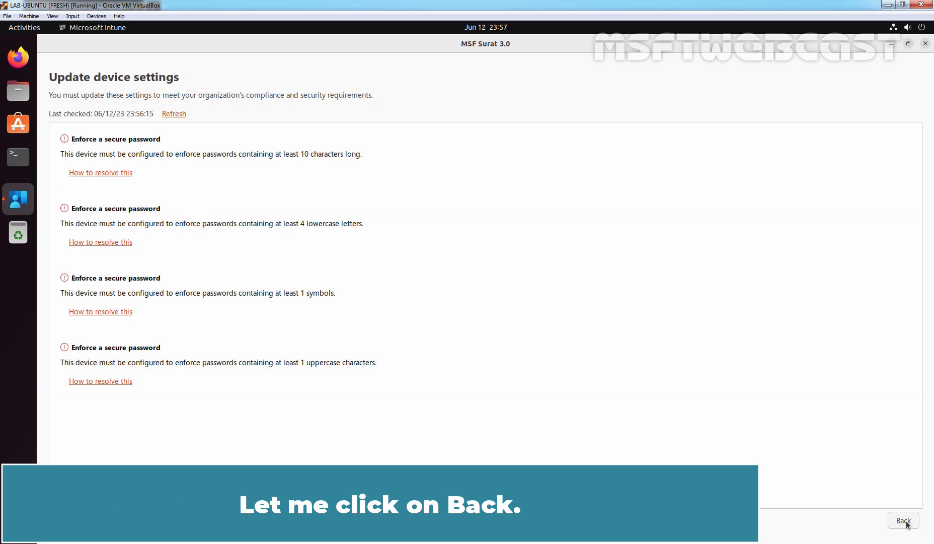
# Leave the Update device settings issues list and go back.
pyautogui.click(903, 520)
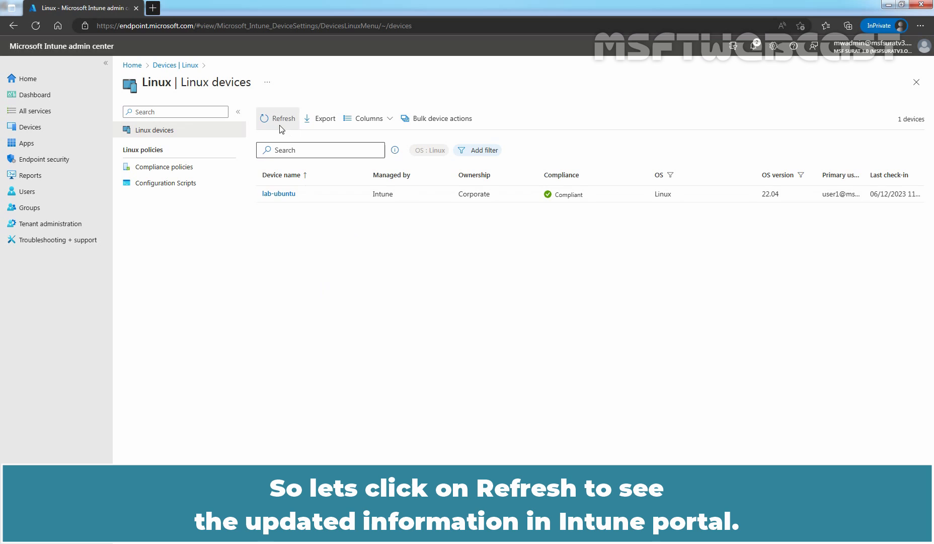
# Refresh the Linux devices list and open lab-ubuntu's device overview.
pyautogui.click(277, 118)
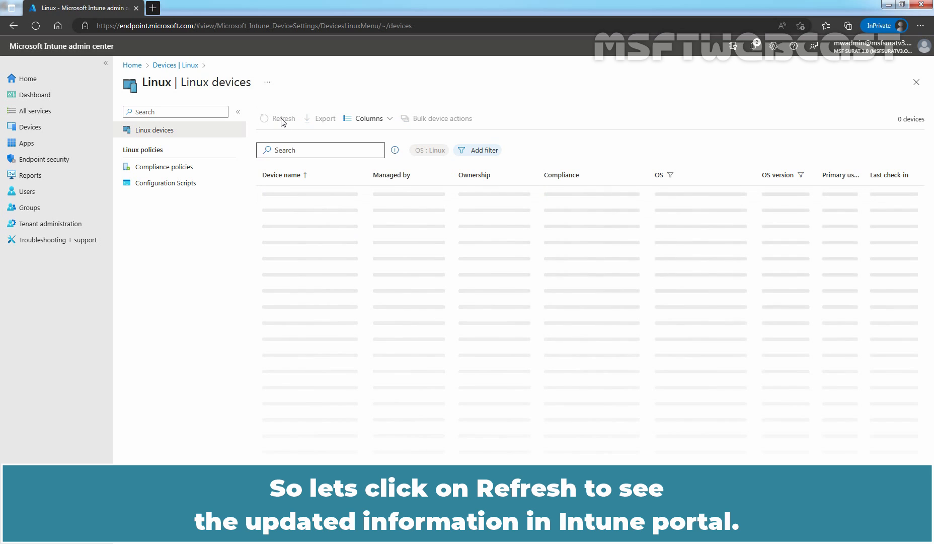
pyautogui.click(277, 118)
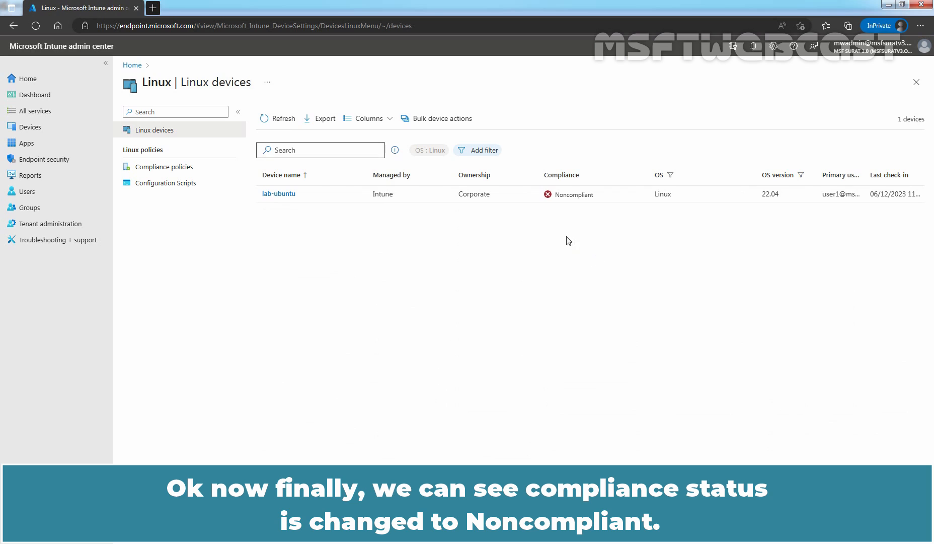
pyautogui.moveTo(554, 213)
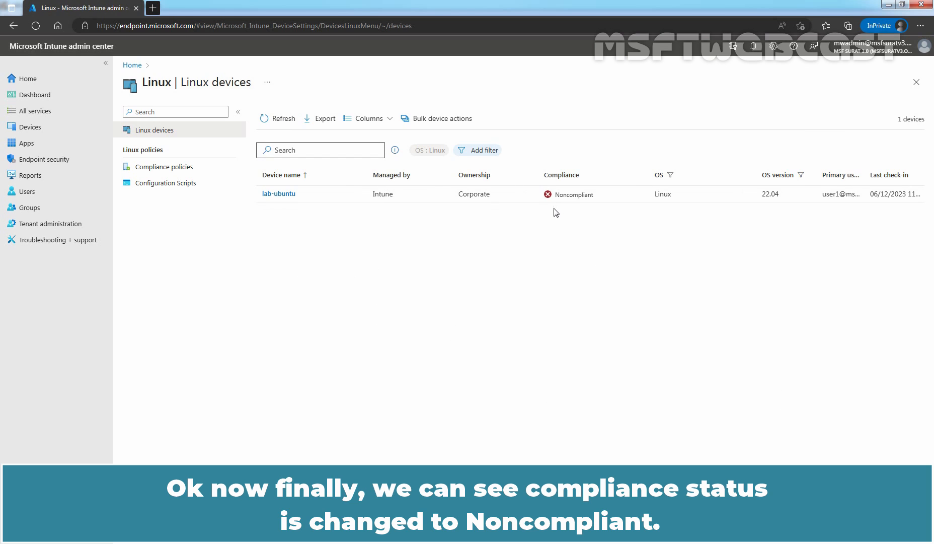
pyautogui.moveTo(564, 213)
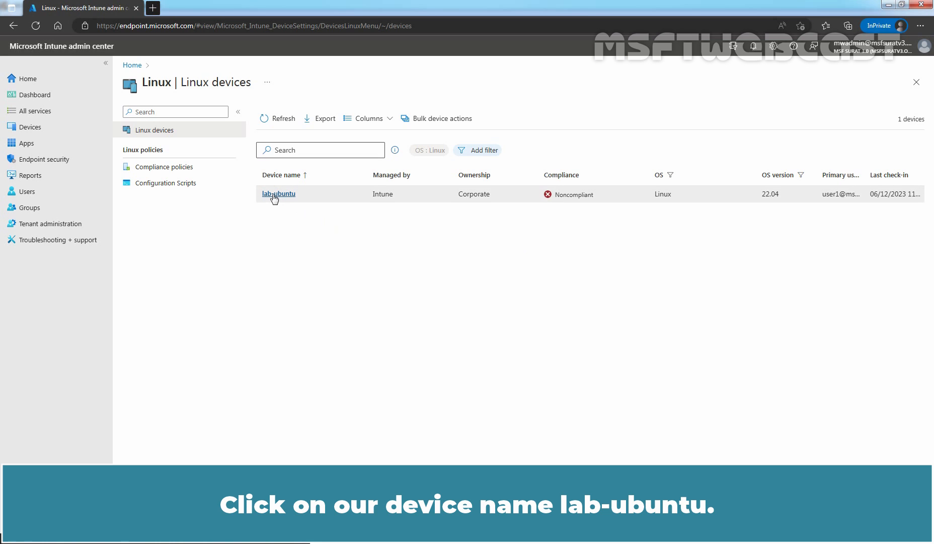
pyautogui.click(278, 193)
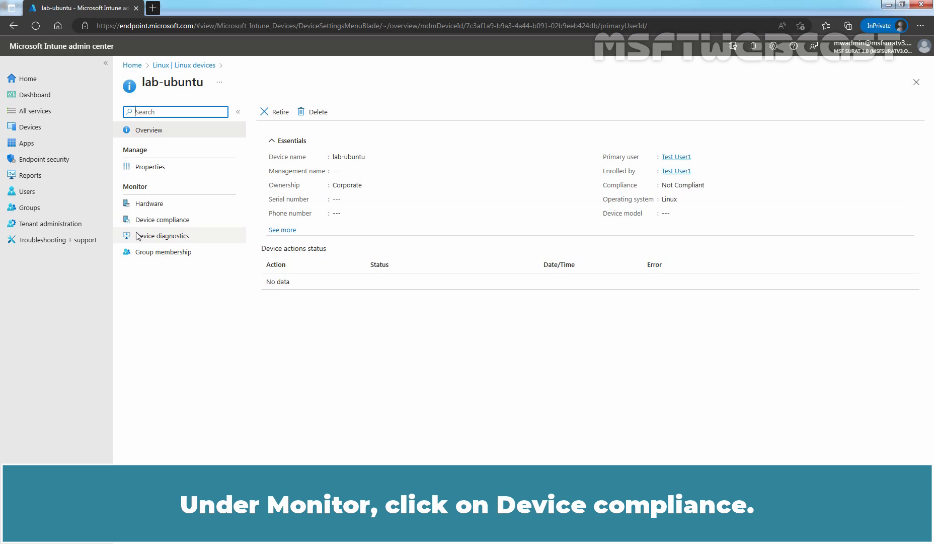
# Show lab-ubuntu's device compliance results and open the Ubuntu test policy's per-setting breakdown.
pyautogui.click(162, 220)
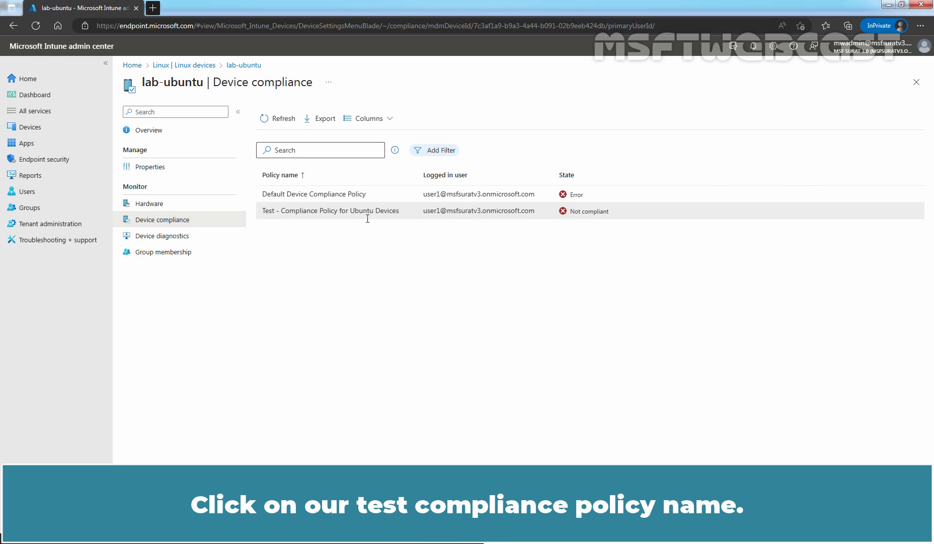
pyautogui.click(330, 211)
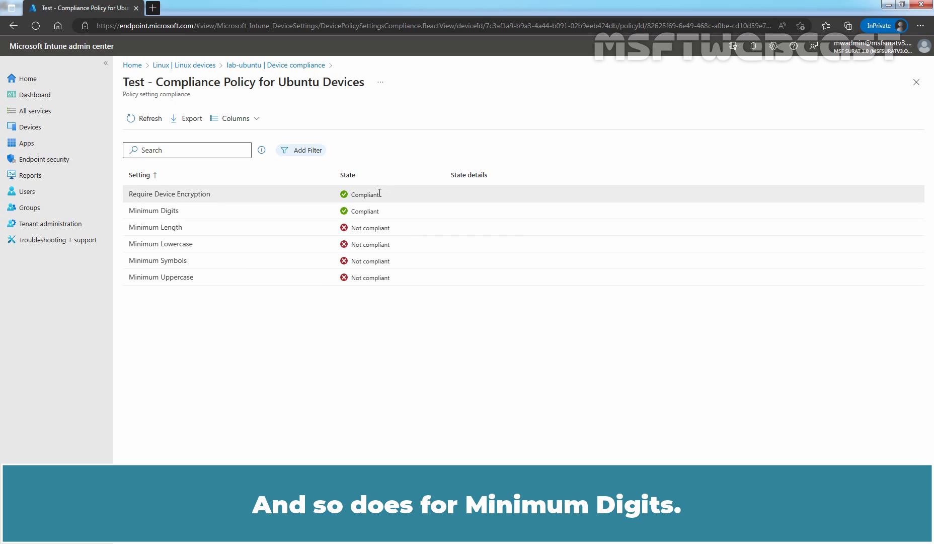
pyautogui.moveTo(192, 215)
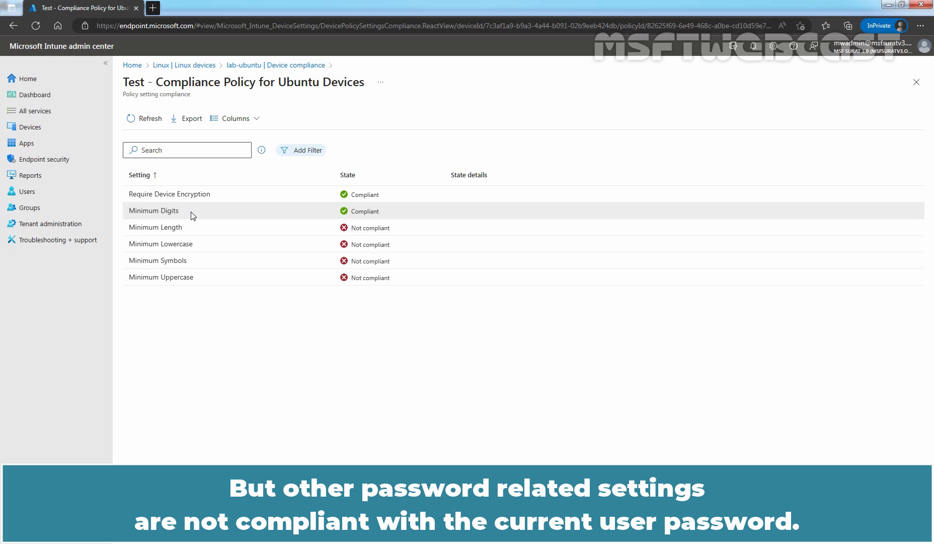
pyautogui.moveTo(241, 233)
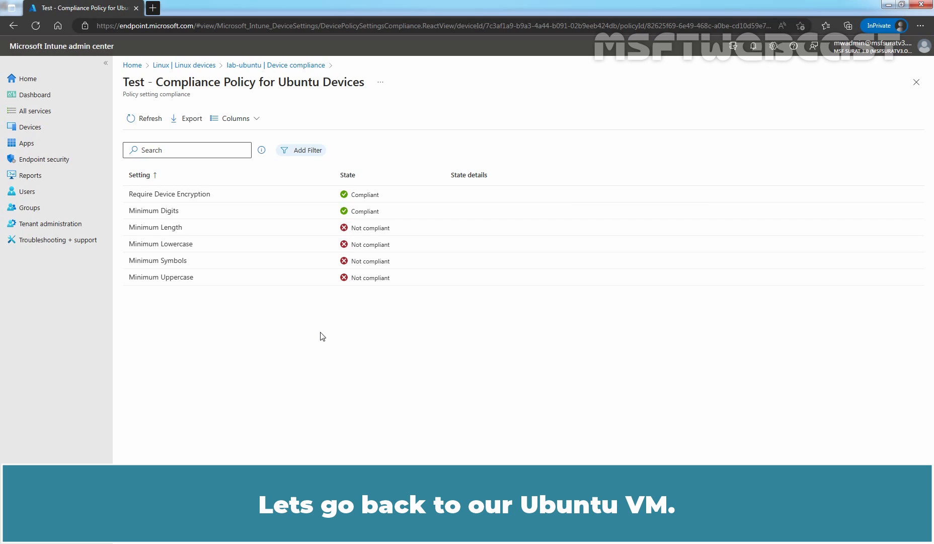
pyautogui.moveTo(20, 352)
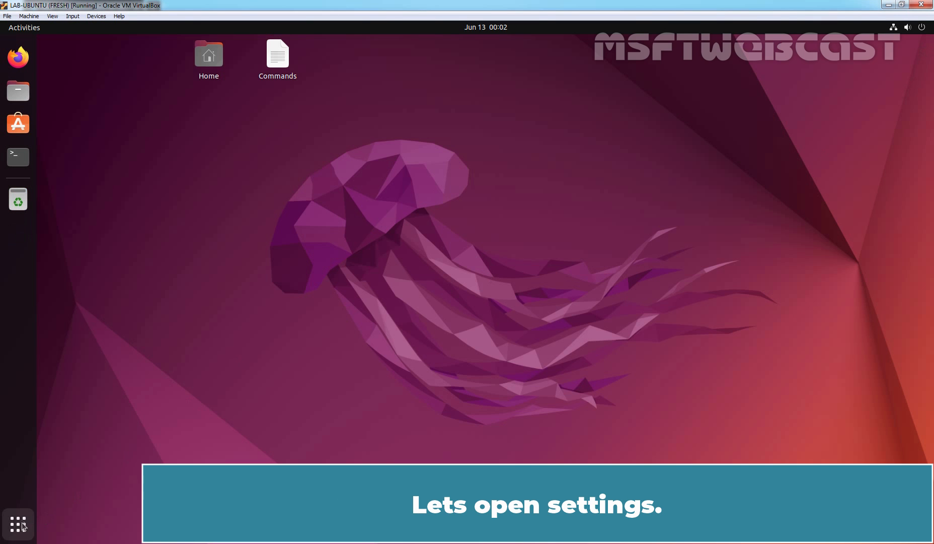
# Change manhar's account password to a stronger one in Ubuntu Settings > Users.
pyautogui.click(18, 524)
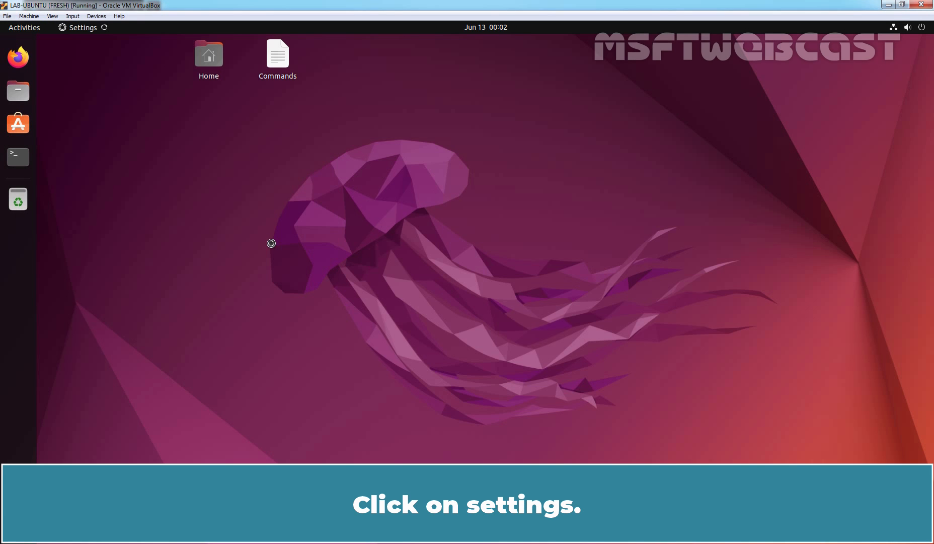
pyautogui.click(80, 27)
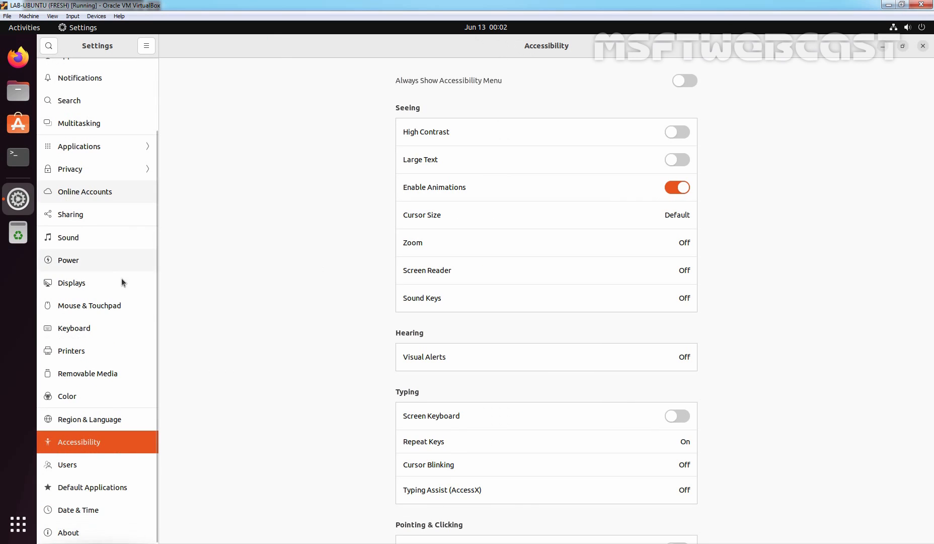
pyautogui.click(67, 464)
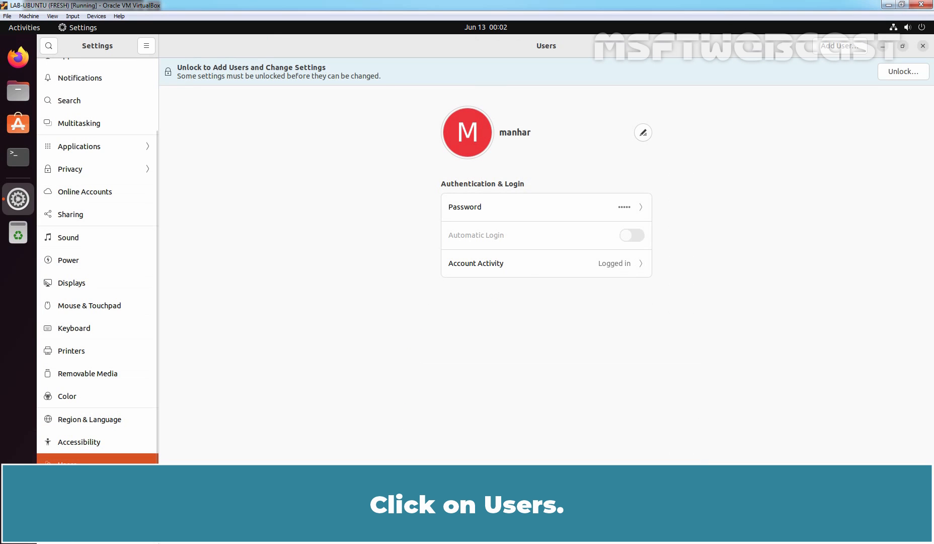
pyautogui.click(546, 206)
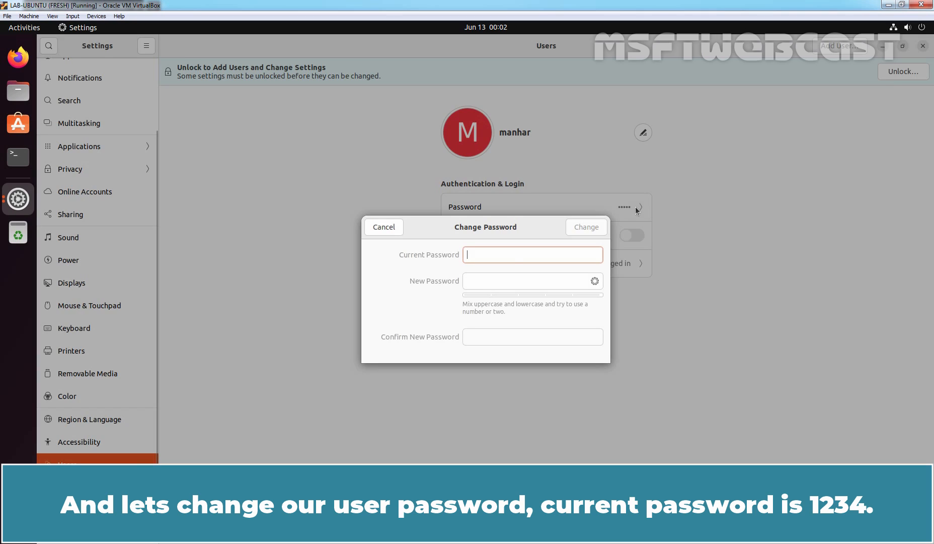
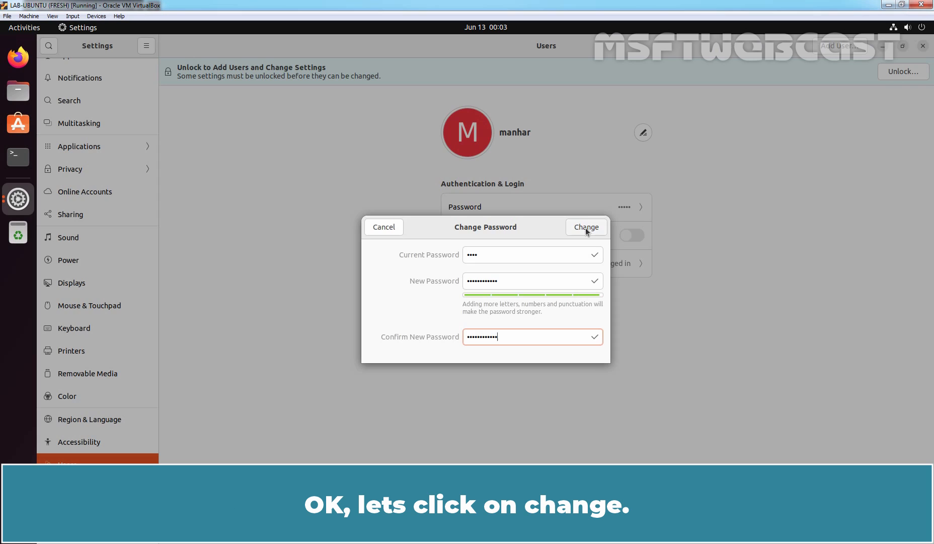
pyautogui.click(586, 227)
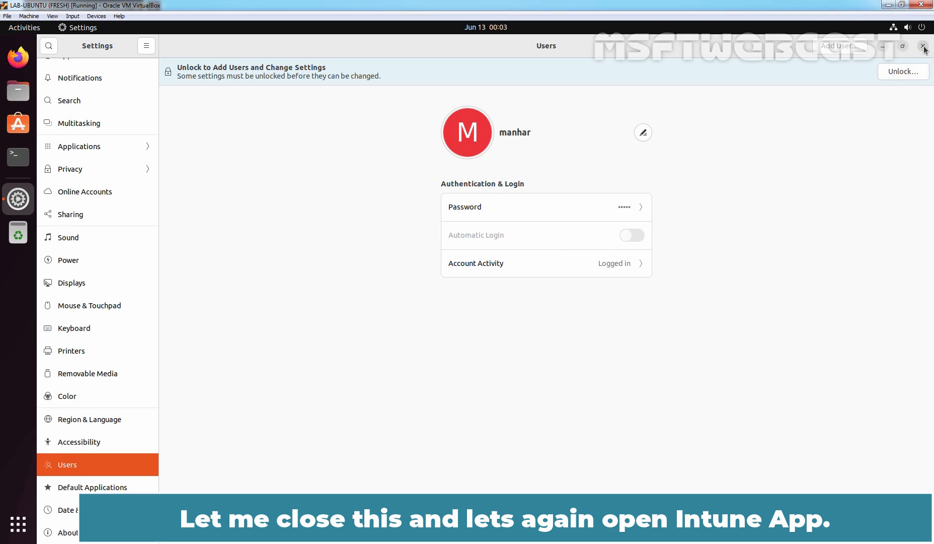
# Close Settings, reopen the Intune app and refresh until lab-ubuntu shows Compliant.
pyautogui.click(925, 46)
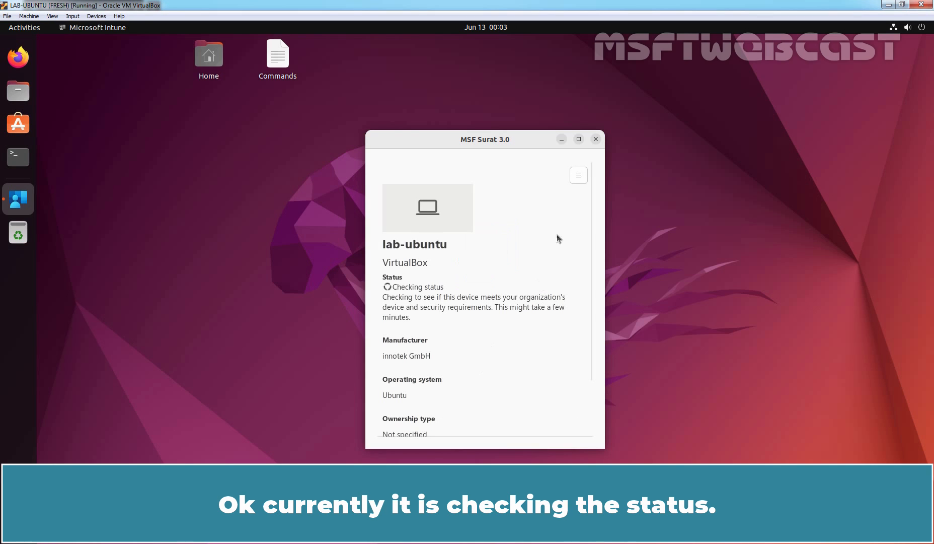
pyautogui.click(577, 139)
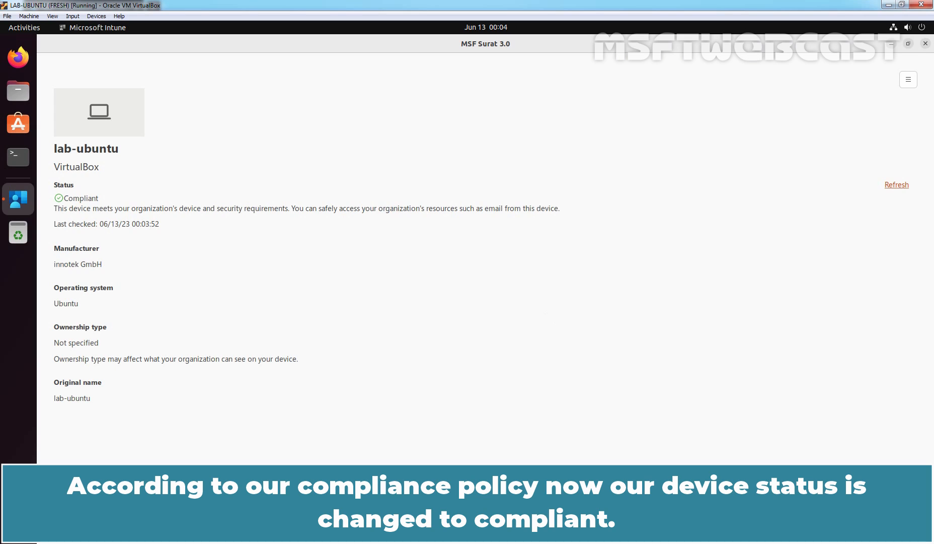
pyautogui.moveTo(704, 266)
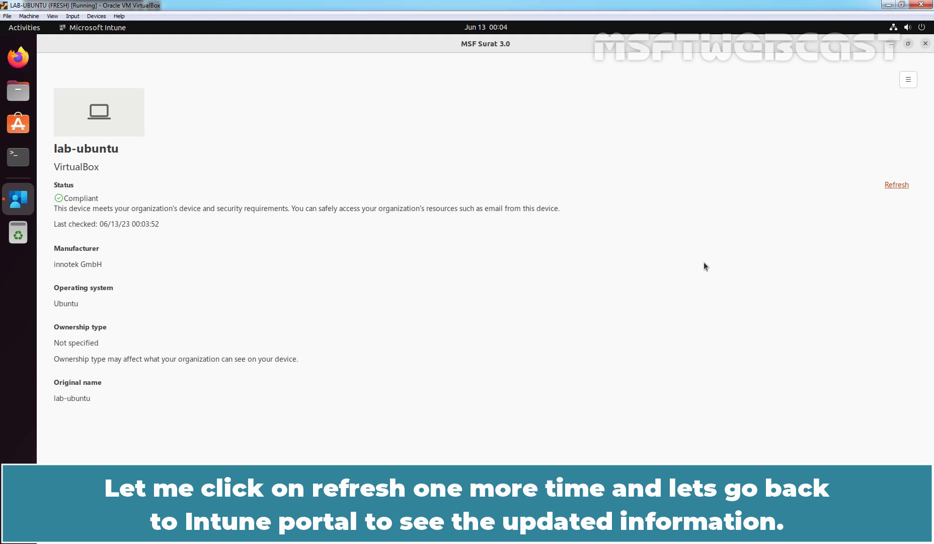
pyautogui.click(896, 184)
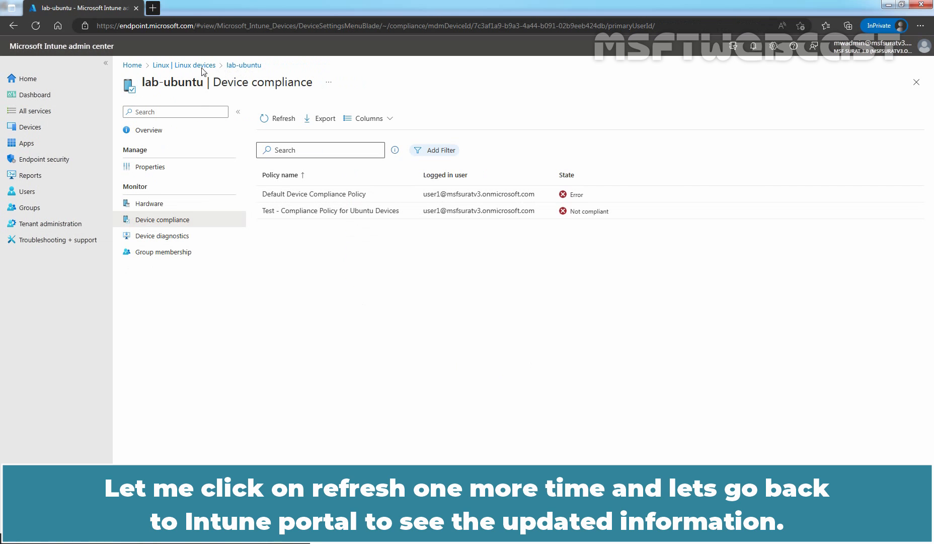
# Return to the Linux devices list and refresh it to recheck lab-ubuntu's status.
pyautogui.click(183, 65)
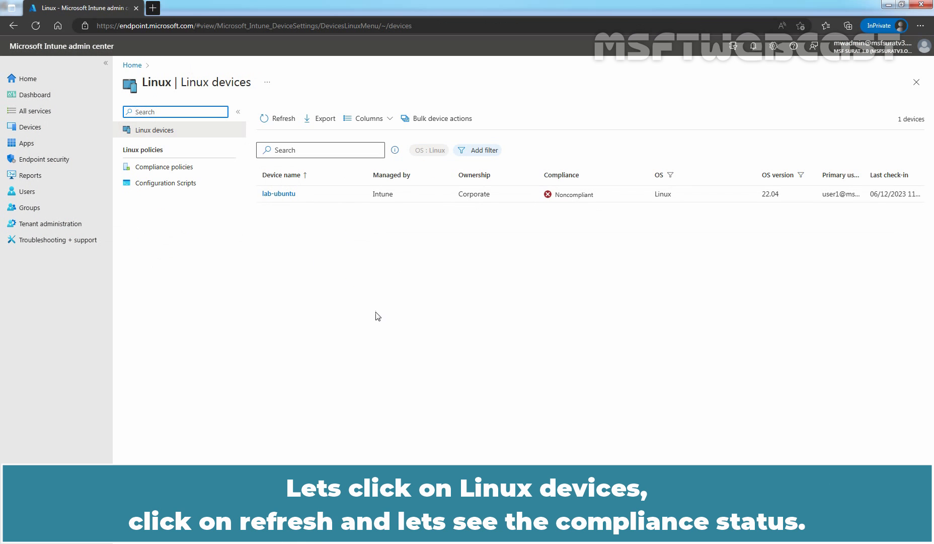
pyautogui.click(283, 118)
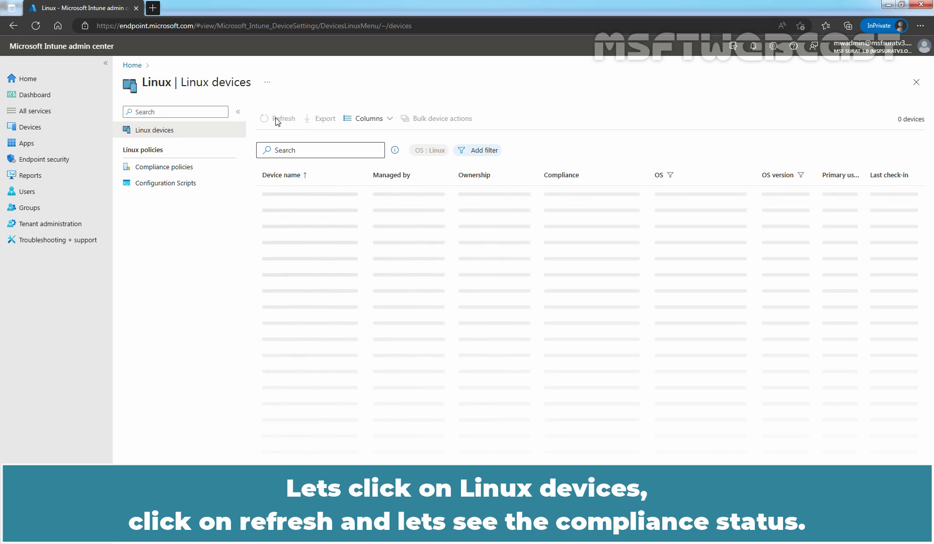
pyautogui.click(283, 118)
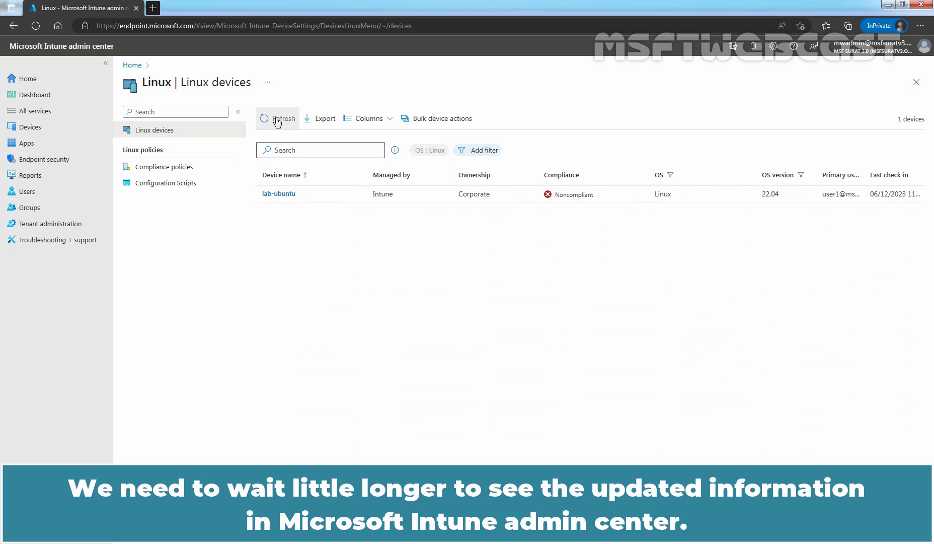